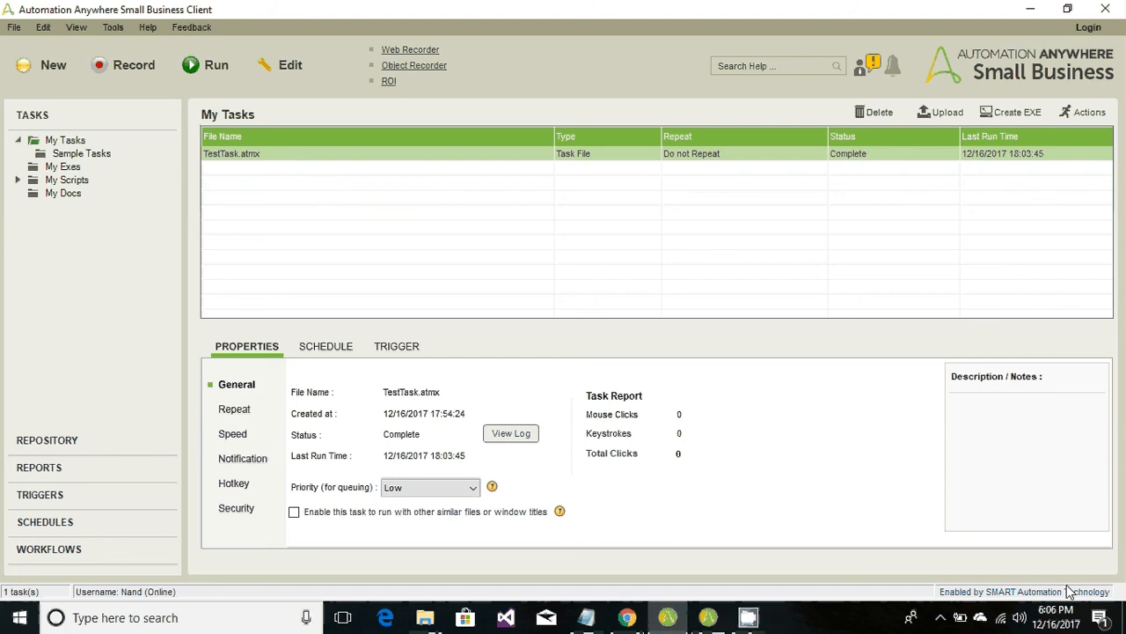
mouse_move(61, 96)
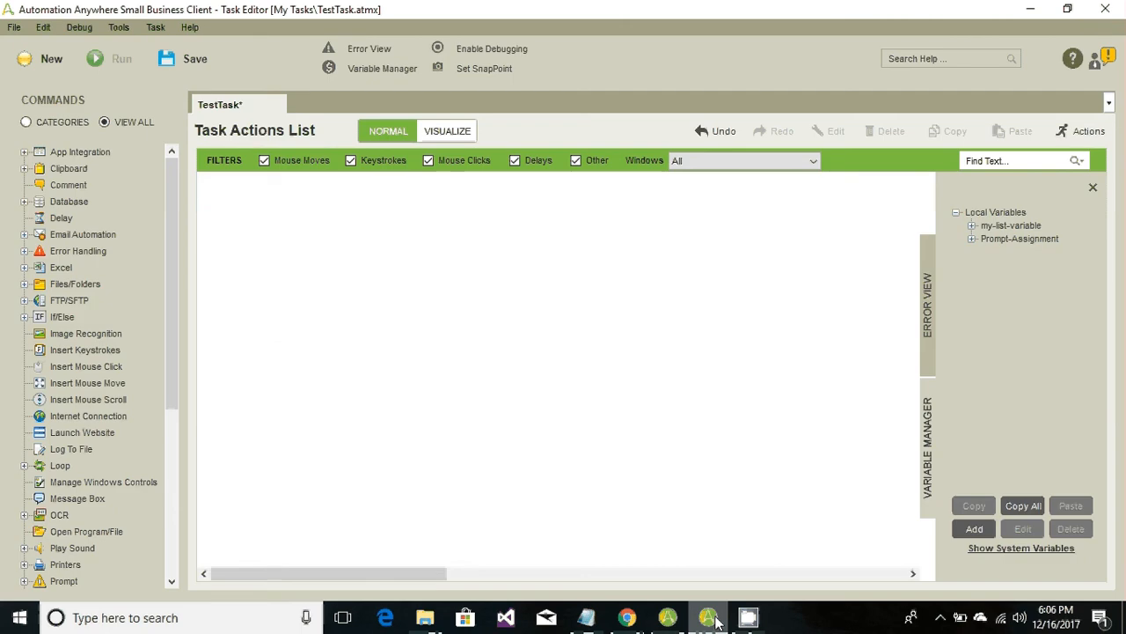
mouse_move(668, 323)
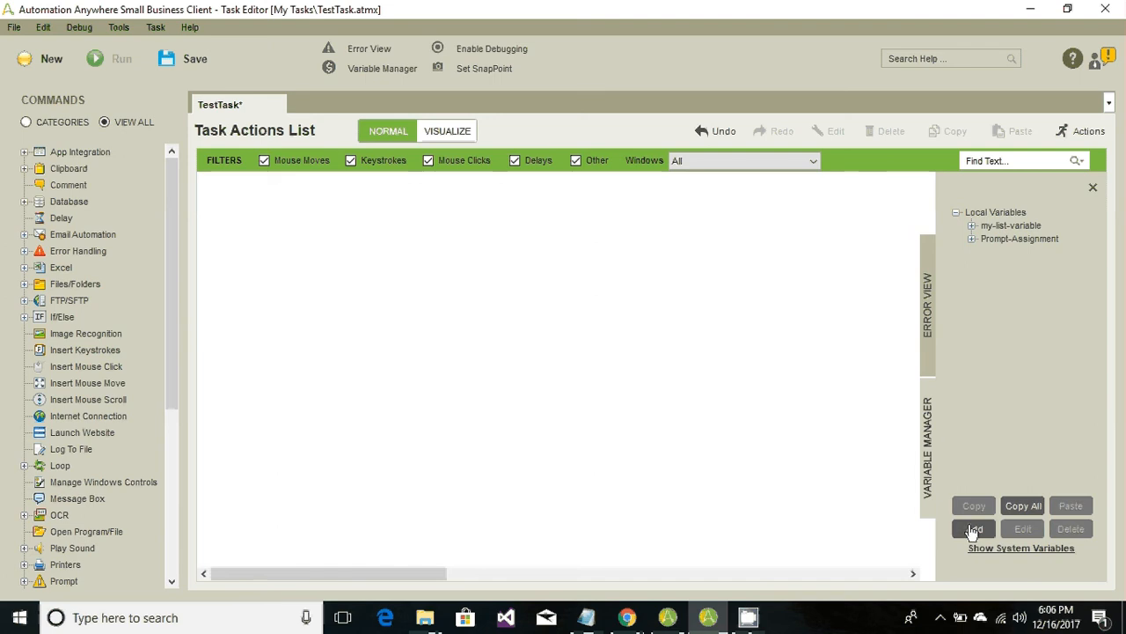
Create list variable V_MyNameList with the initial item 0 and save it
left_click(973, 528)
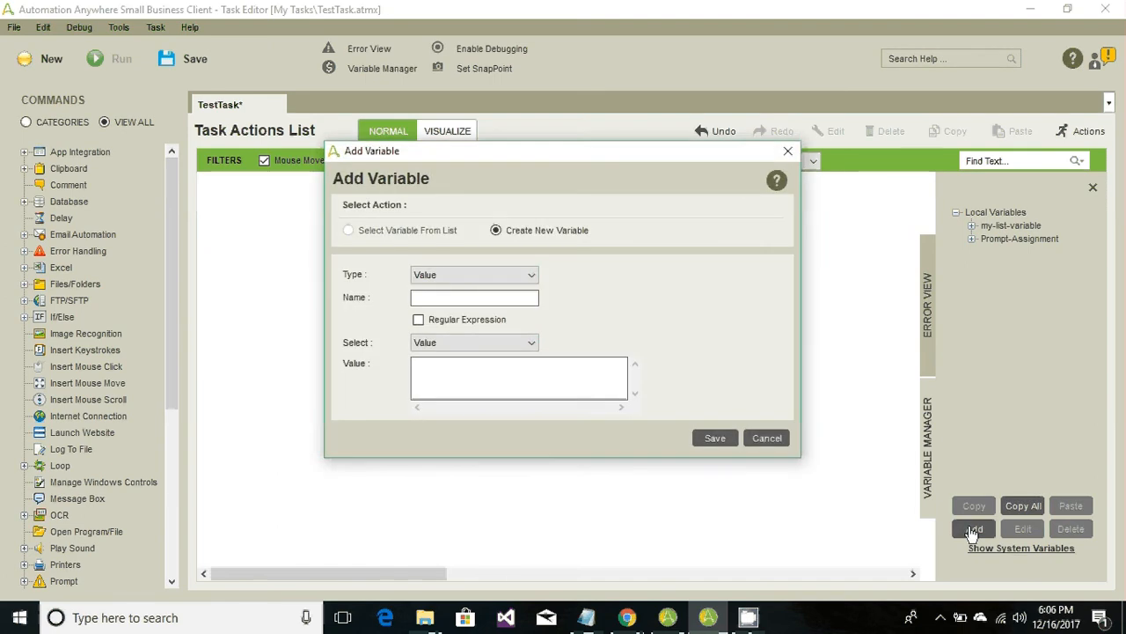
left_click(473, 275)
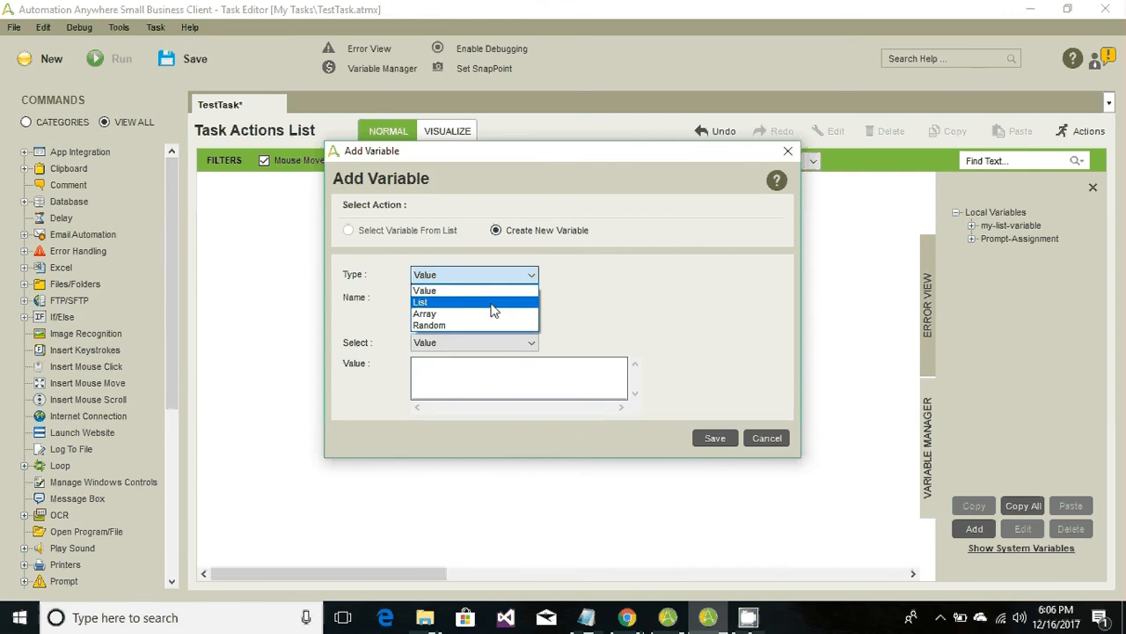
left_click(420, 302)
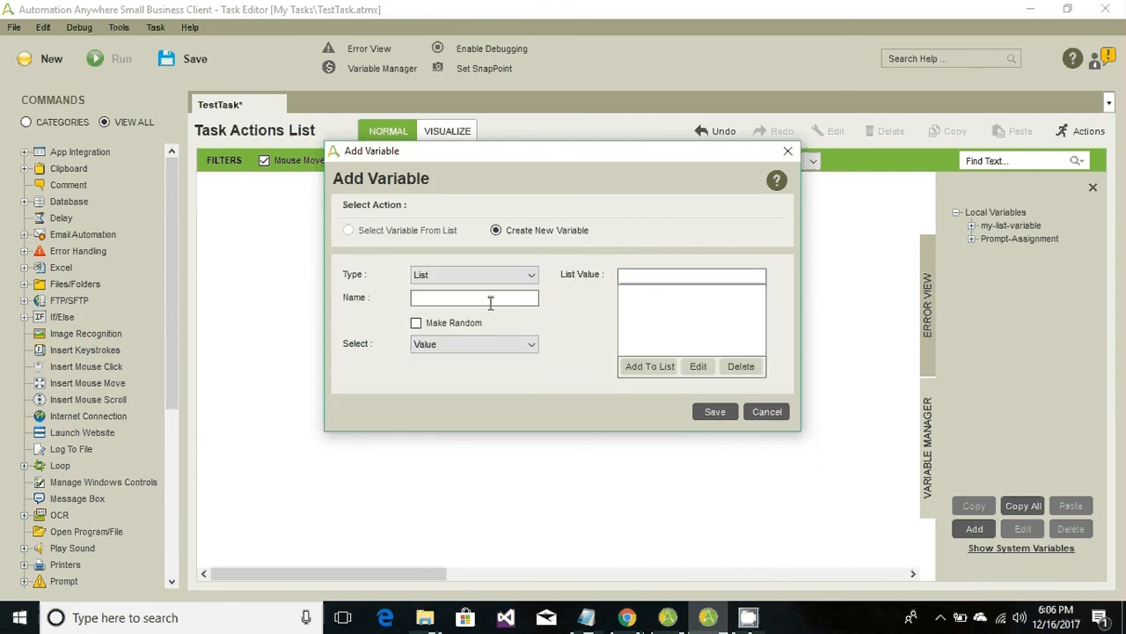
type("V")
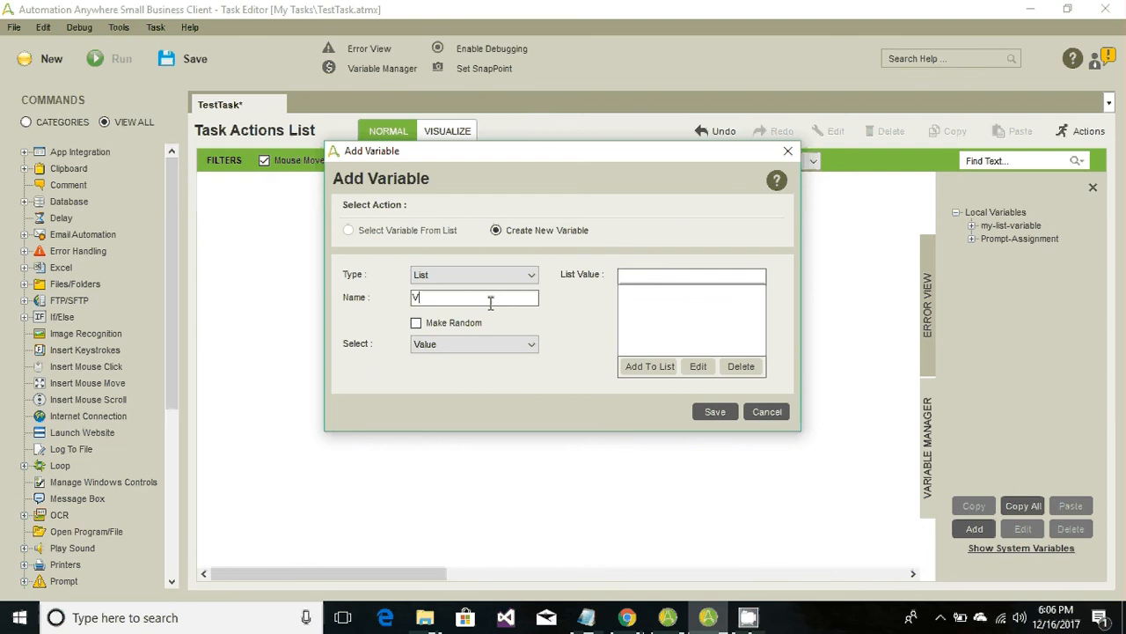
type("_MyNameList")
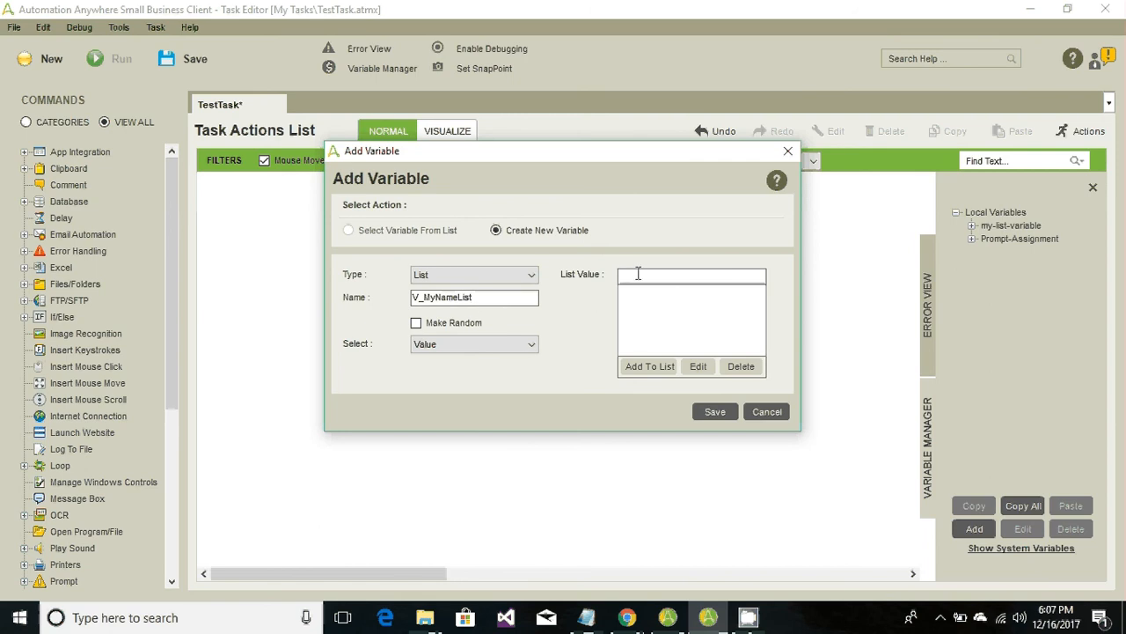
type("0")
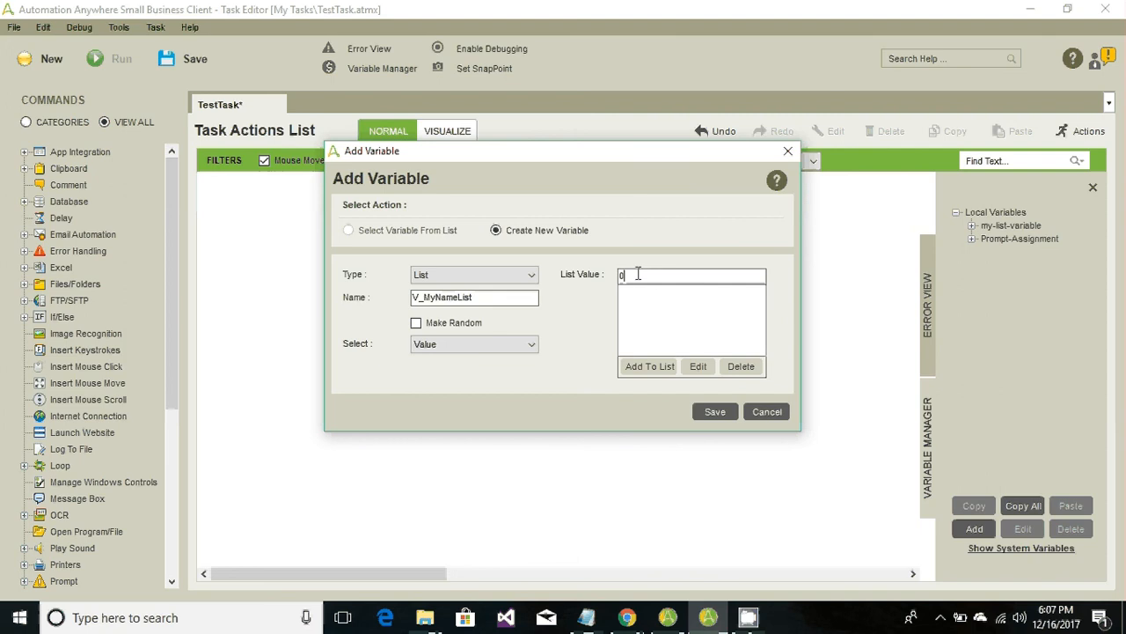
left_click(650, 366)
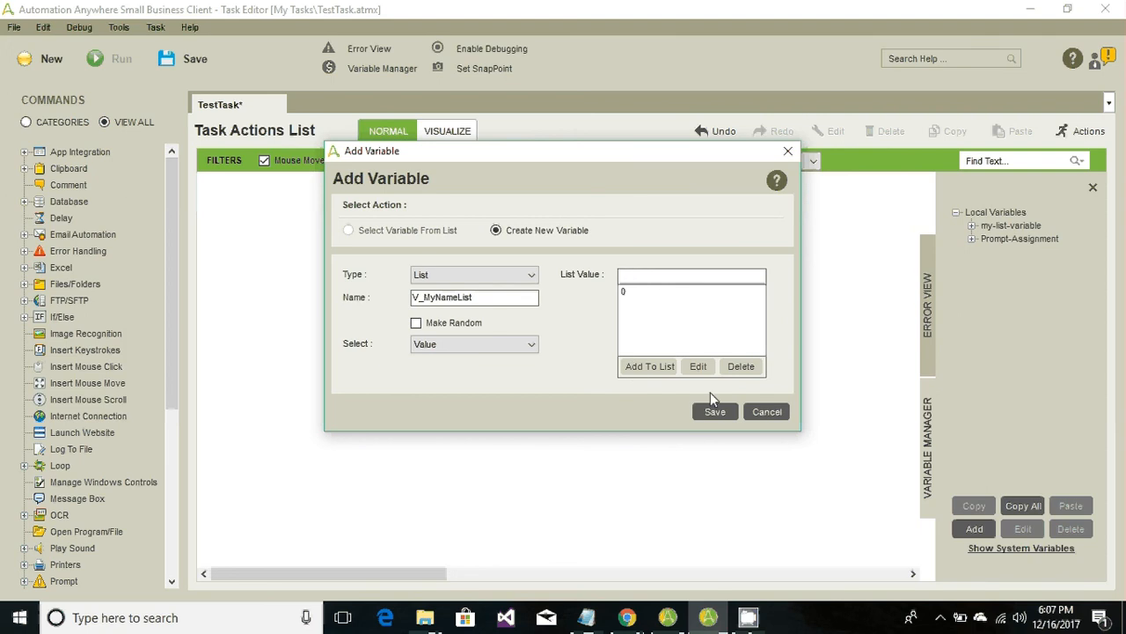
left_click(714, 411)
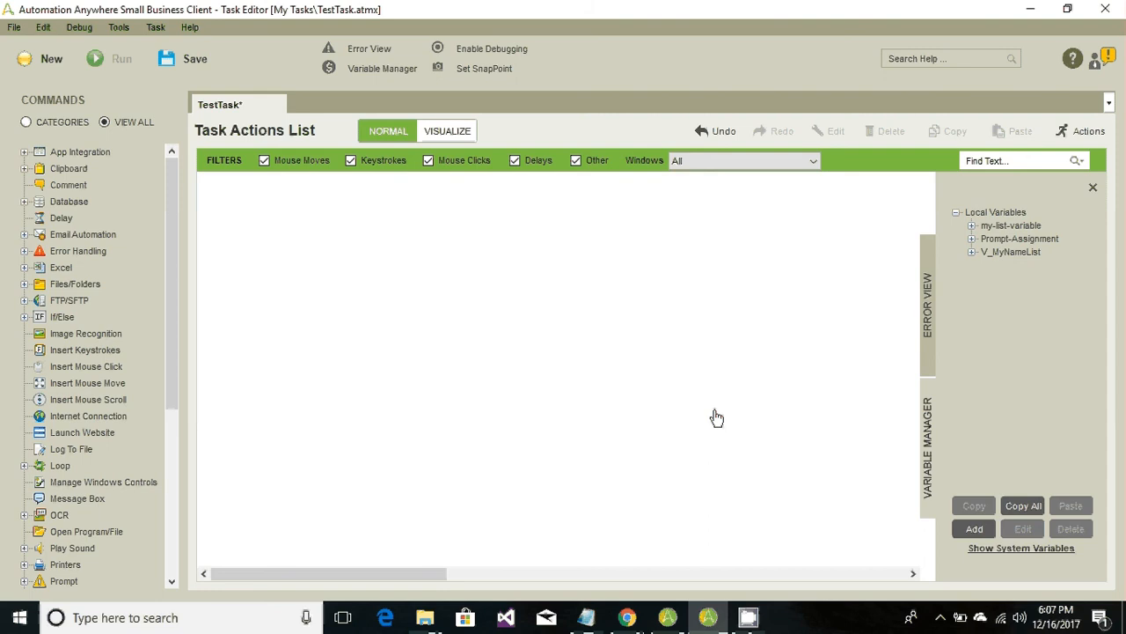
mouse_move(879, 470)
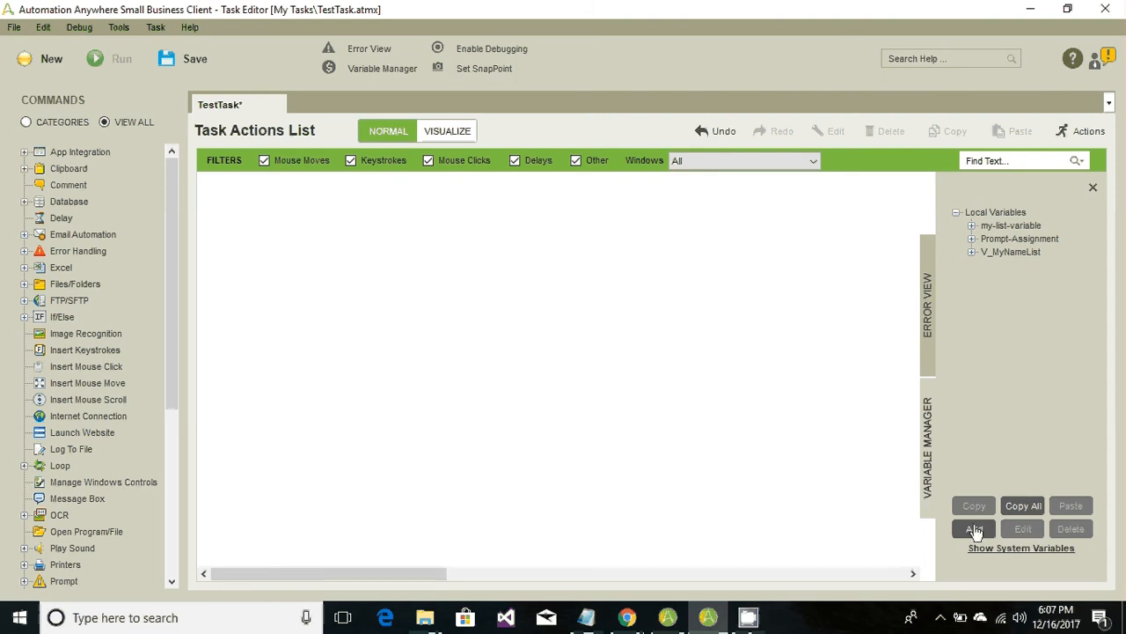
Create value variable V_Names holding the space-separated names string ending in 'Verma'
left_click(974, 528)
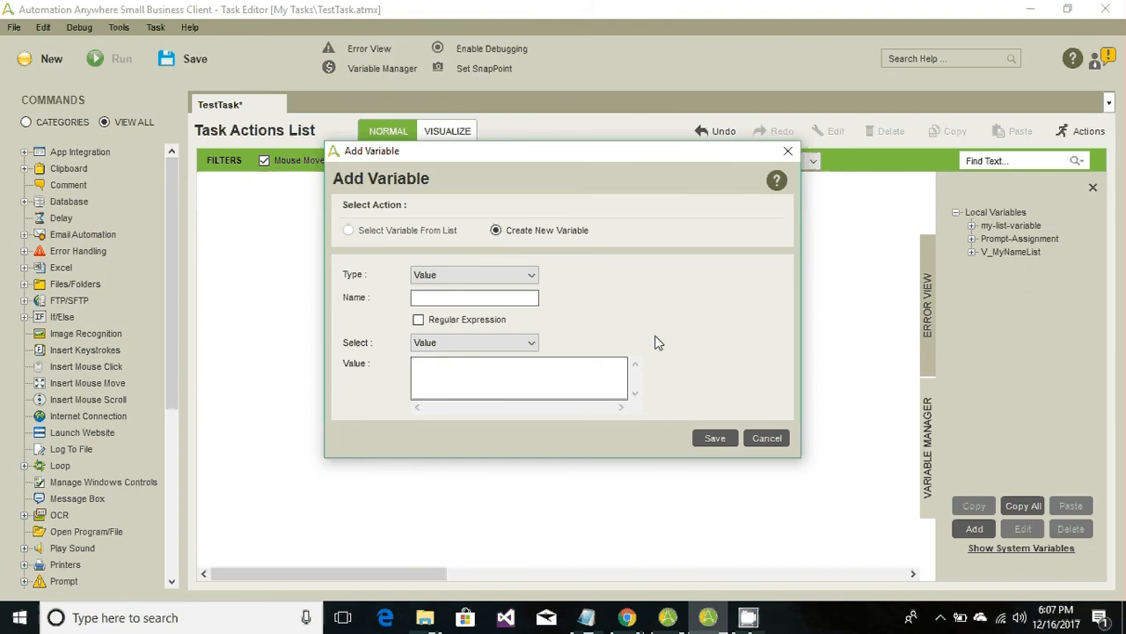
left_click(474, 298)
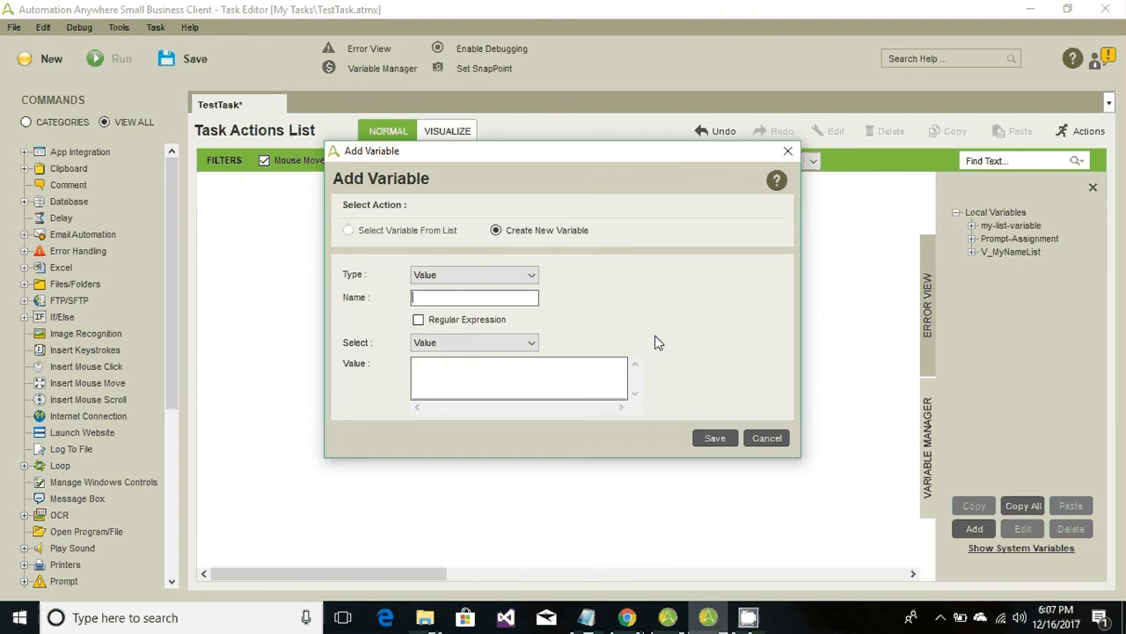
mouse_move(466, 294)
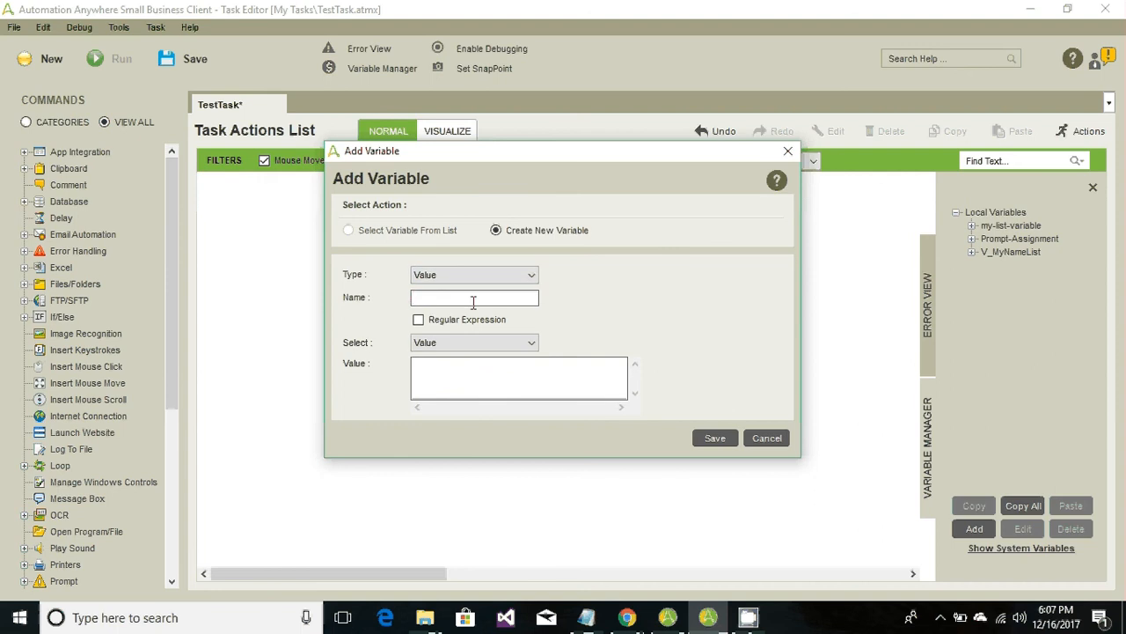
type("V_Names")
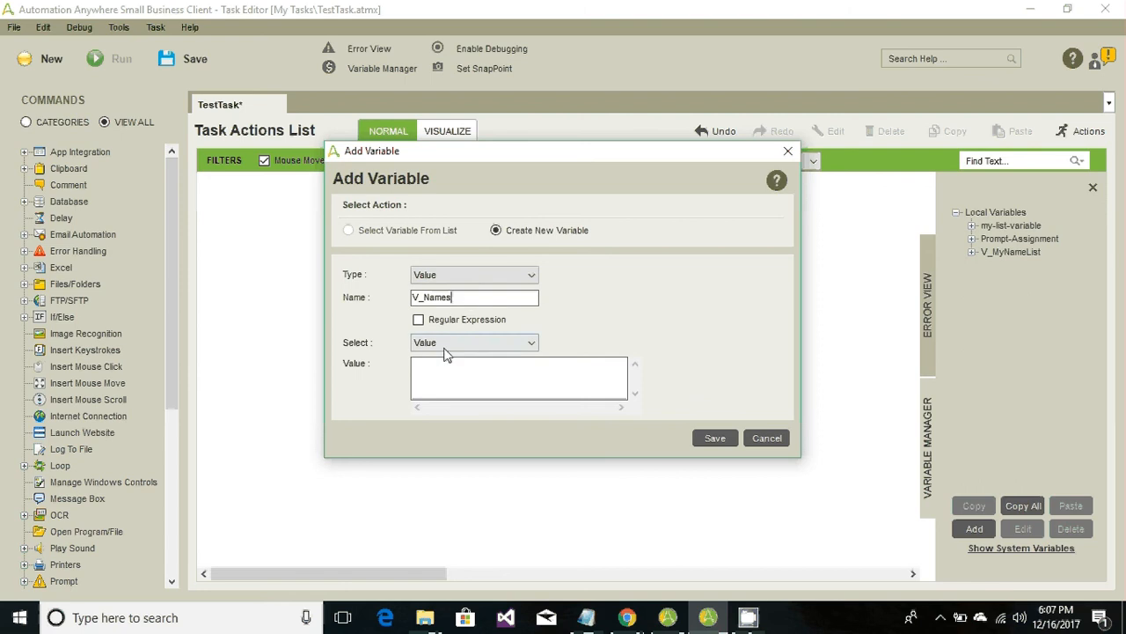
type("Nand Kis")
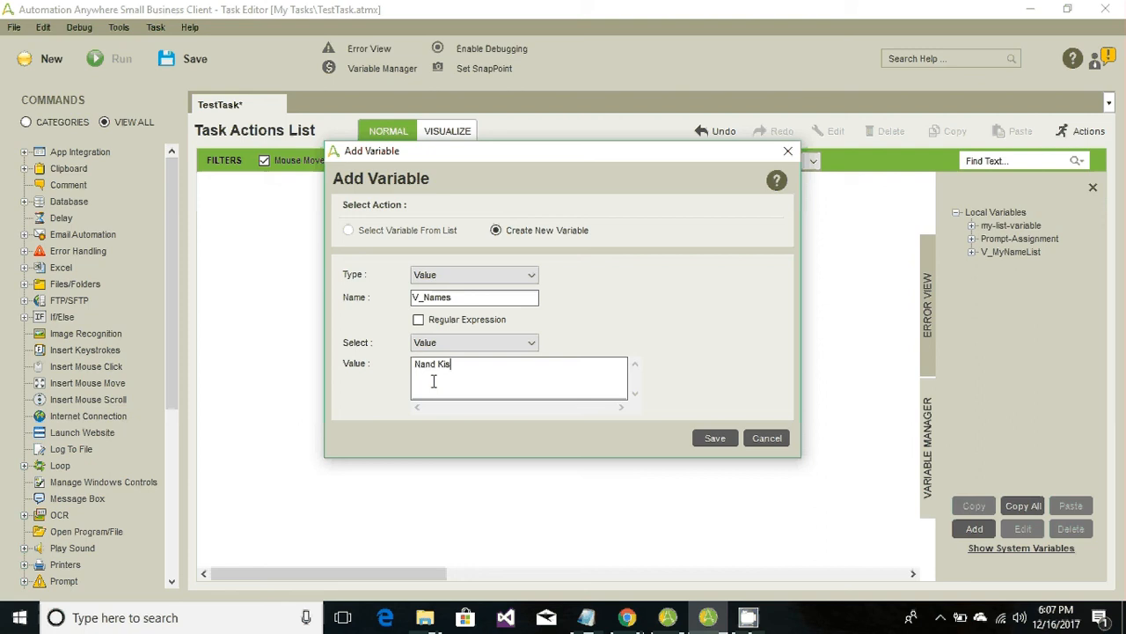
type("hor Swa")
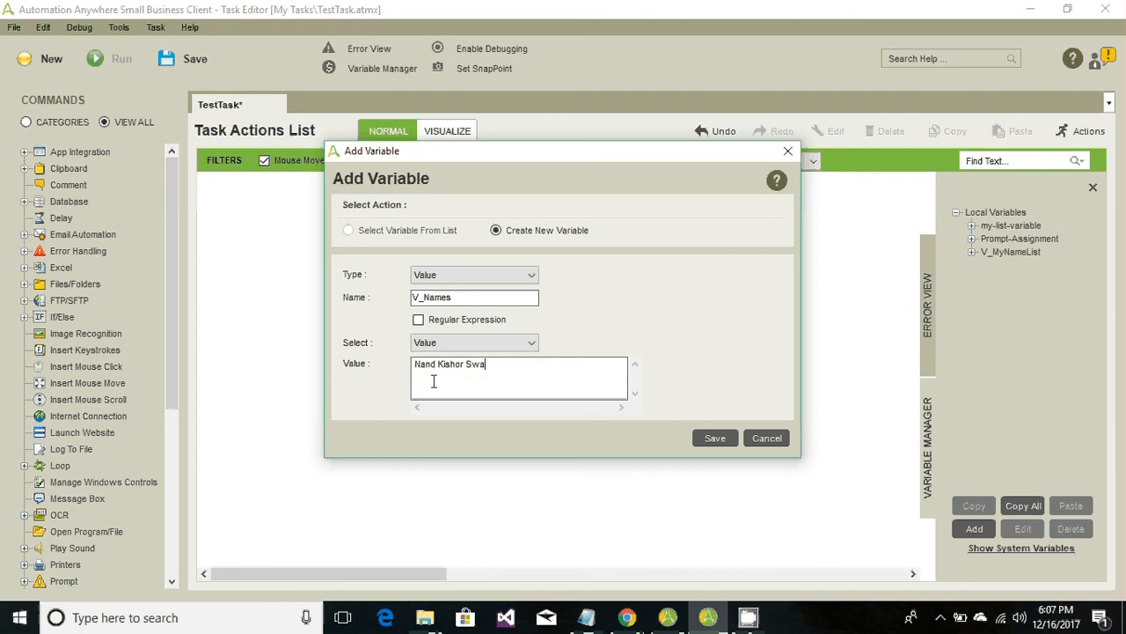
type("mi")
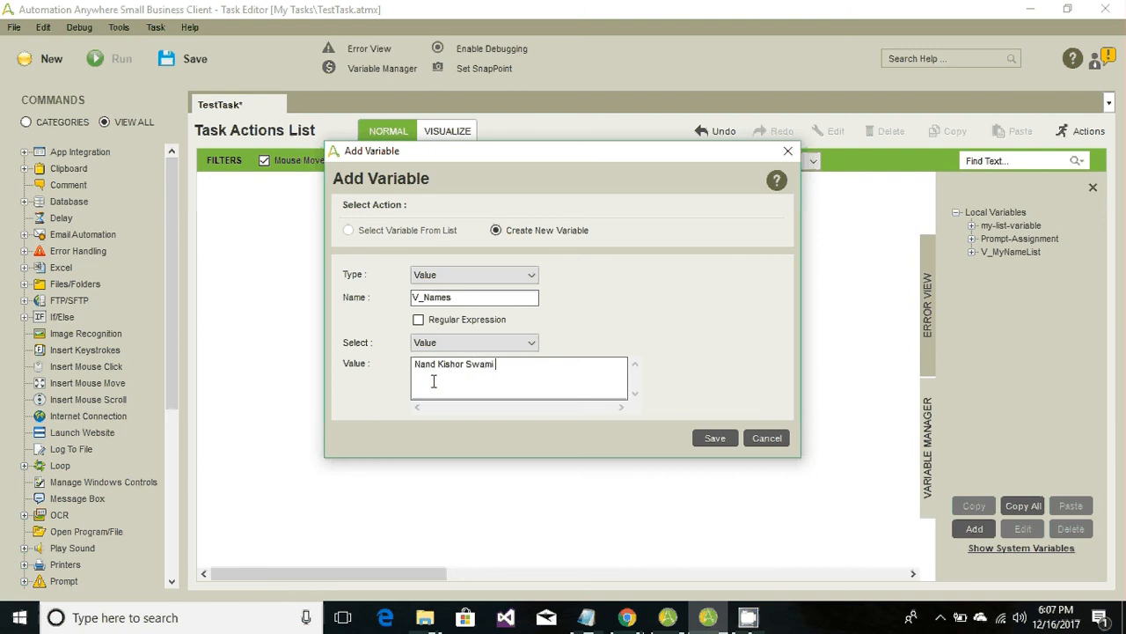
type("Rahul")
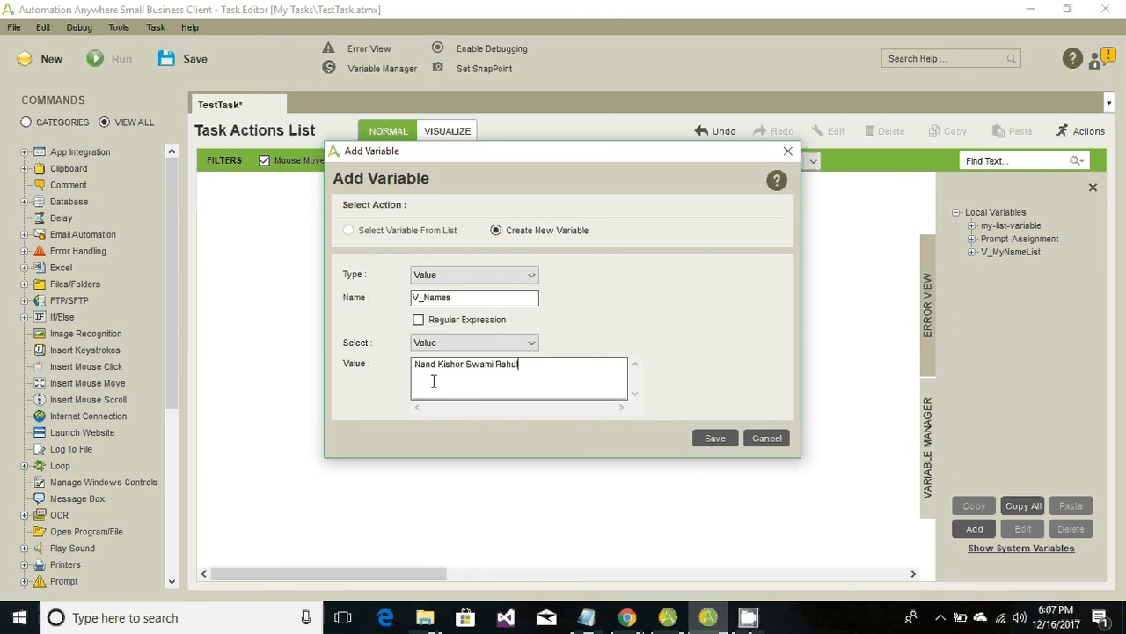
type("Kumar G")
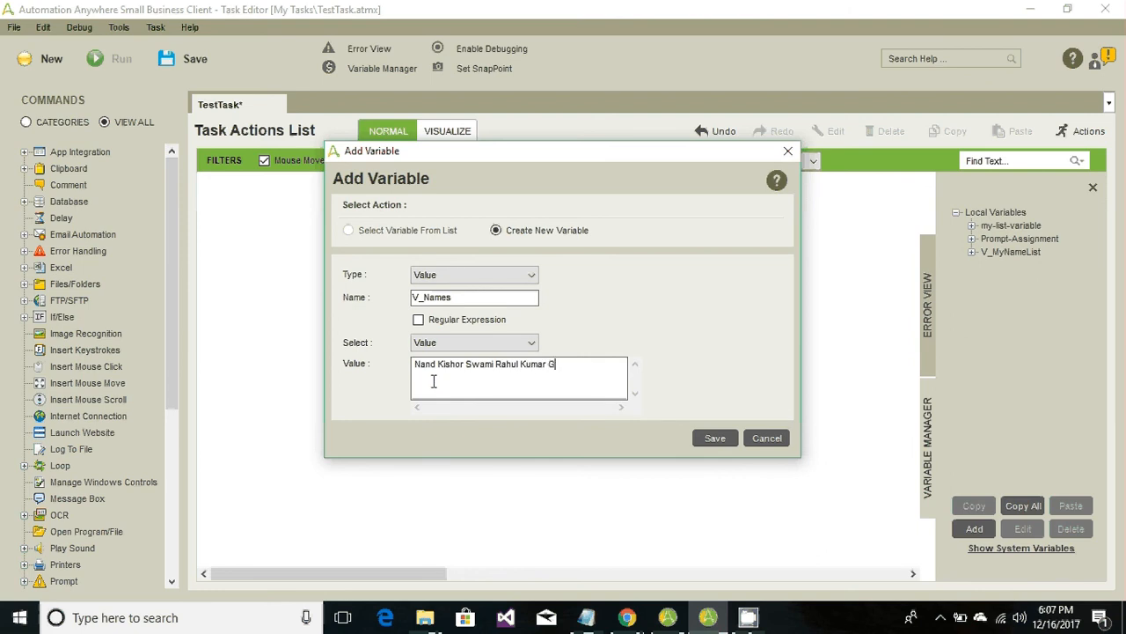
type("upta Amint")
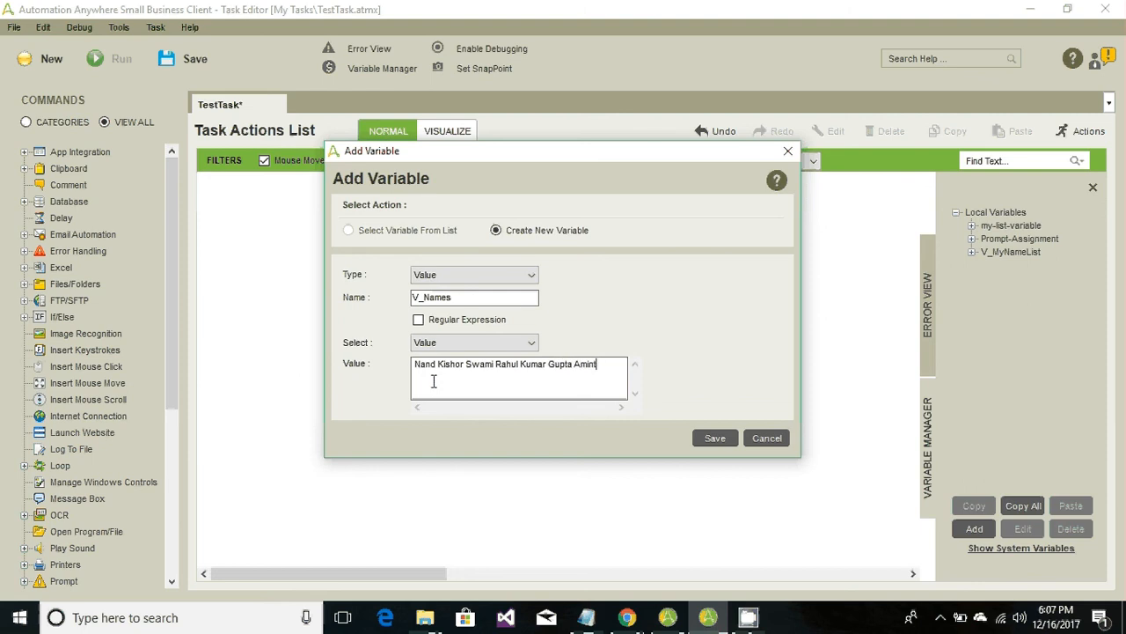
key("BackSpace")
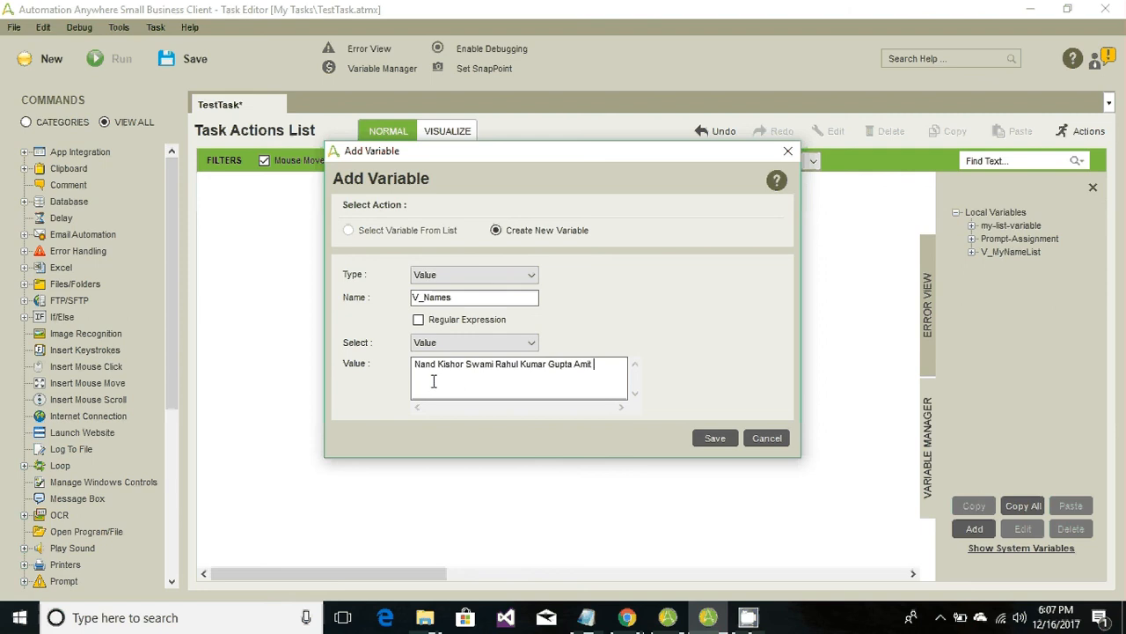
type("Verma")
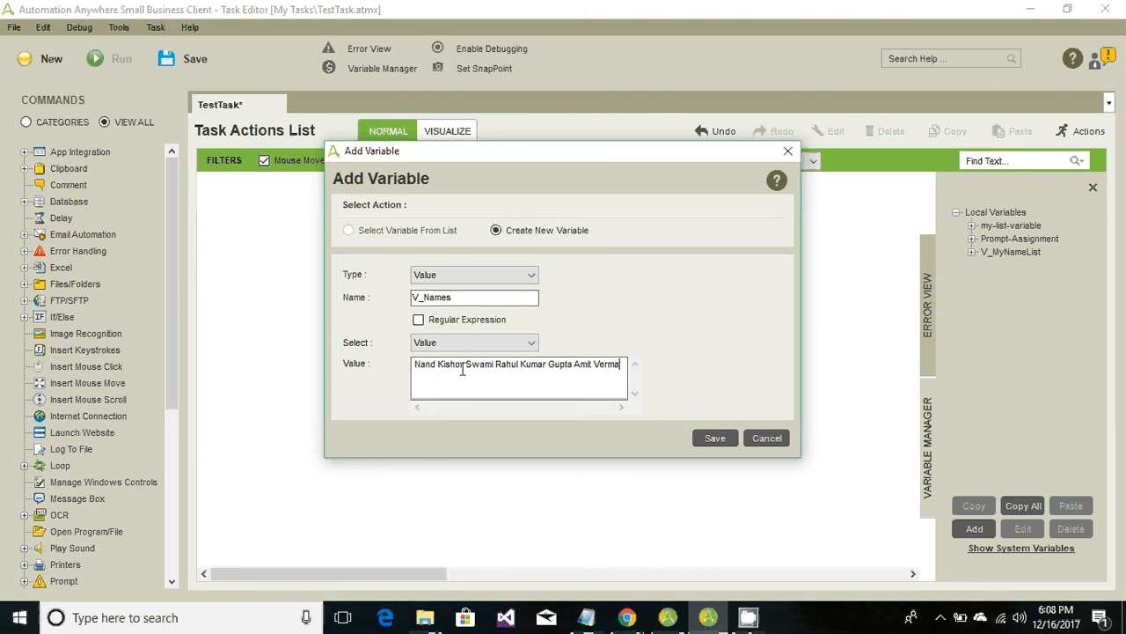
mouse_move(550, 374)
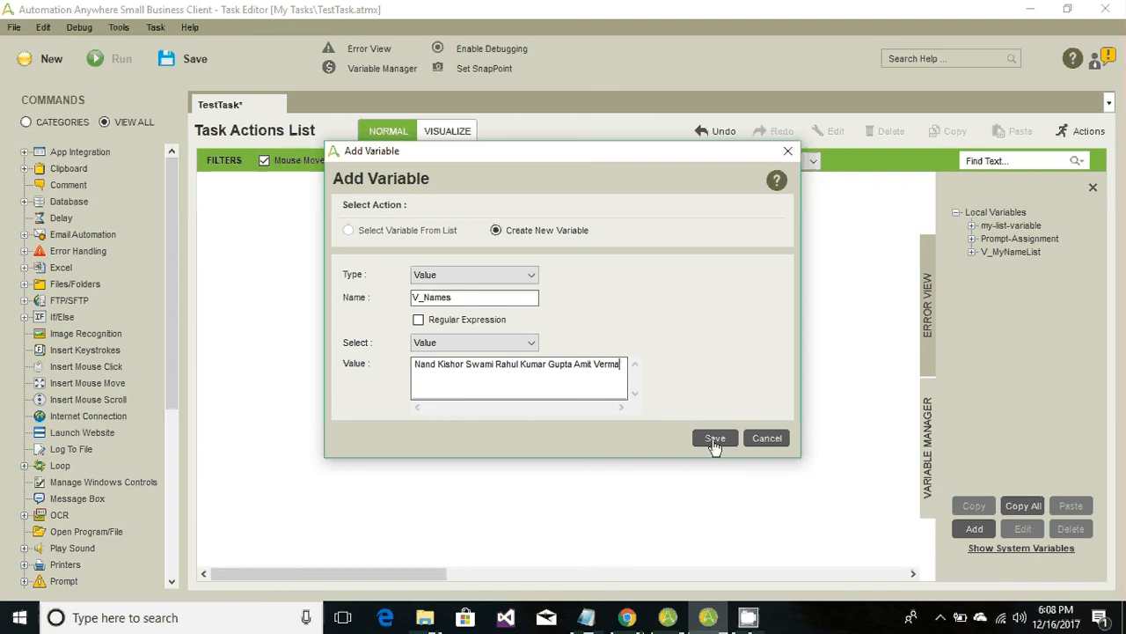
left_click(715, 438)
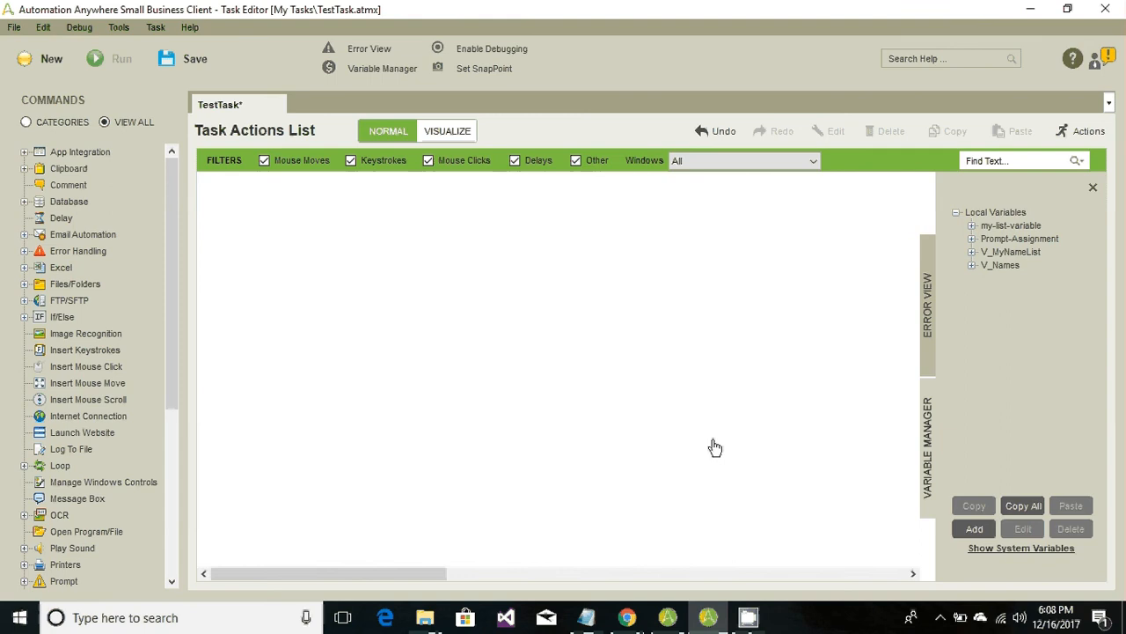
mouse_move(170, 263)
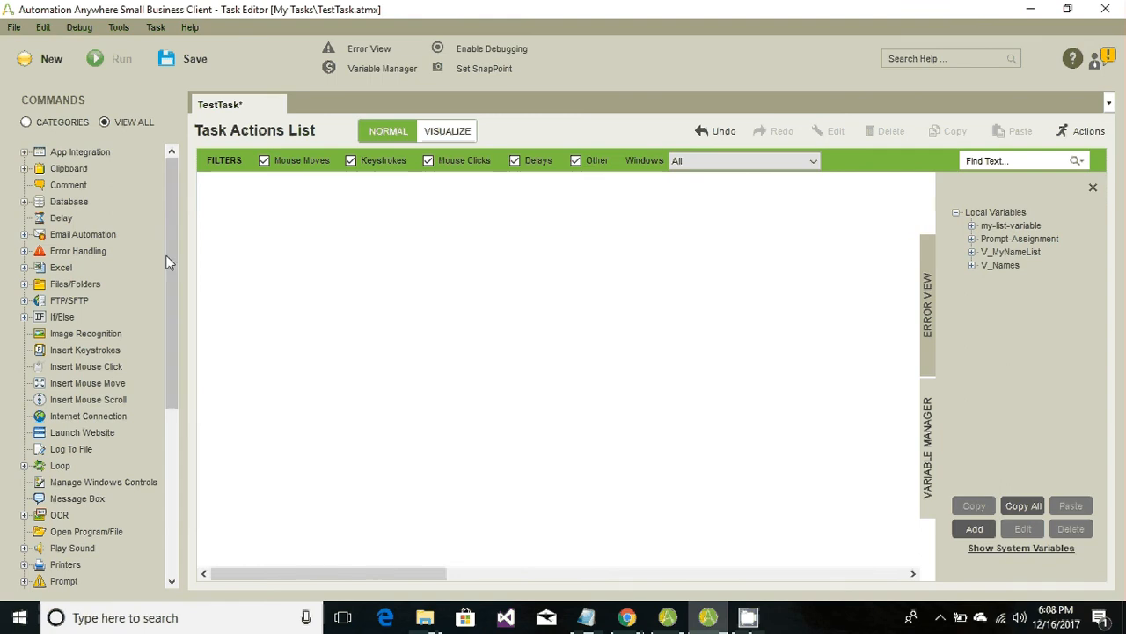
Scroll the Commands list to String Operation and select its Split command
scroll("down", 3)
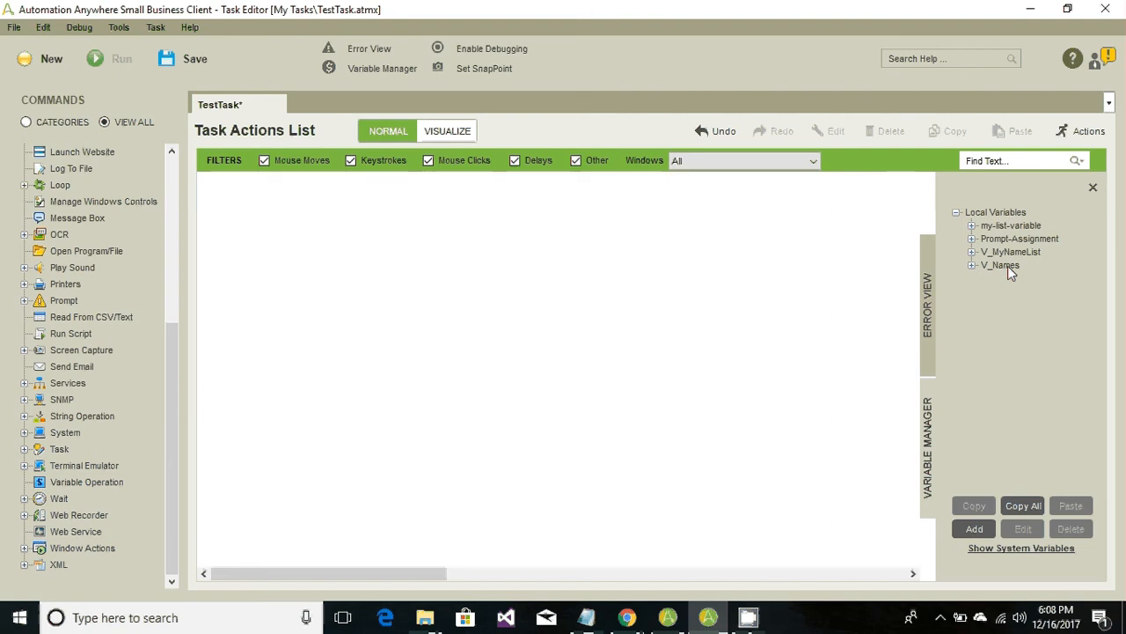
mouse_move(256, 360)
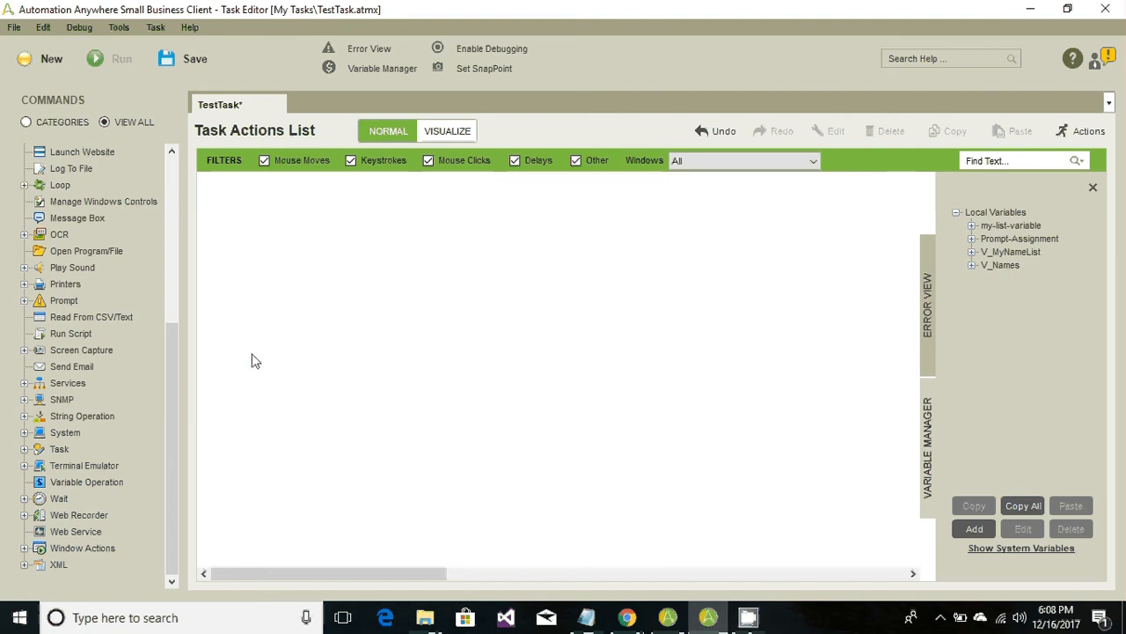
mouse_move(39, 425)
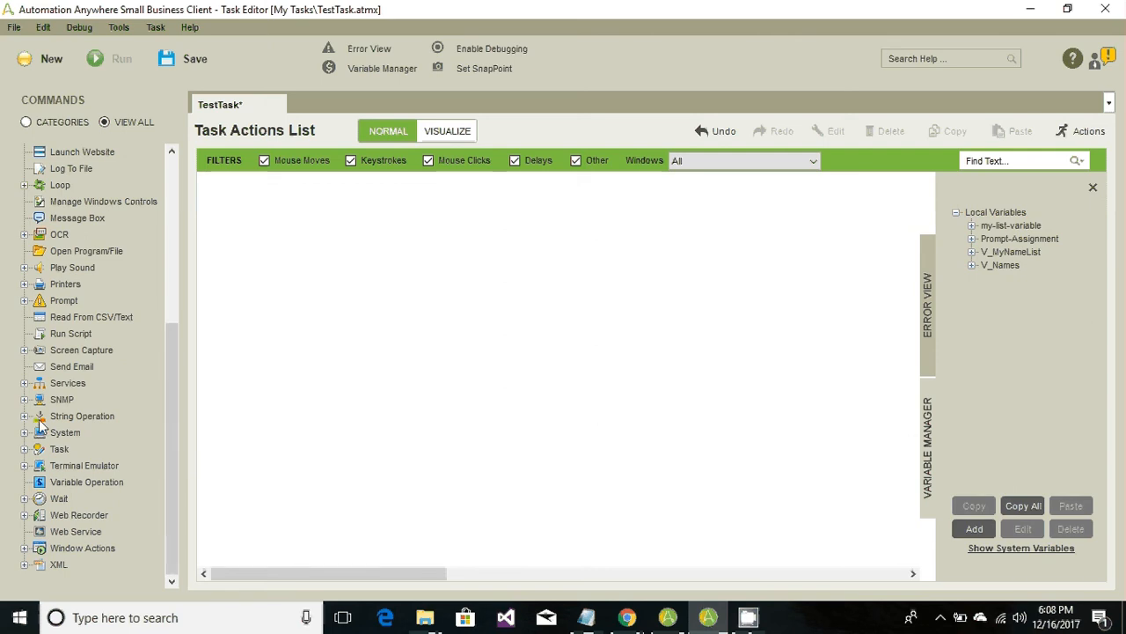
mouse_move(26, 423)
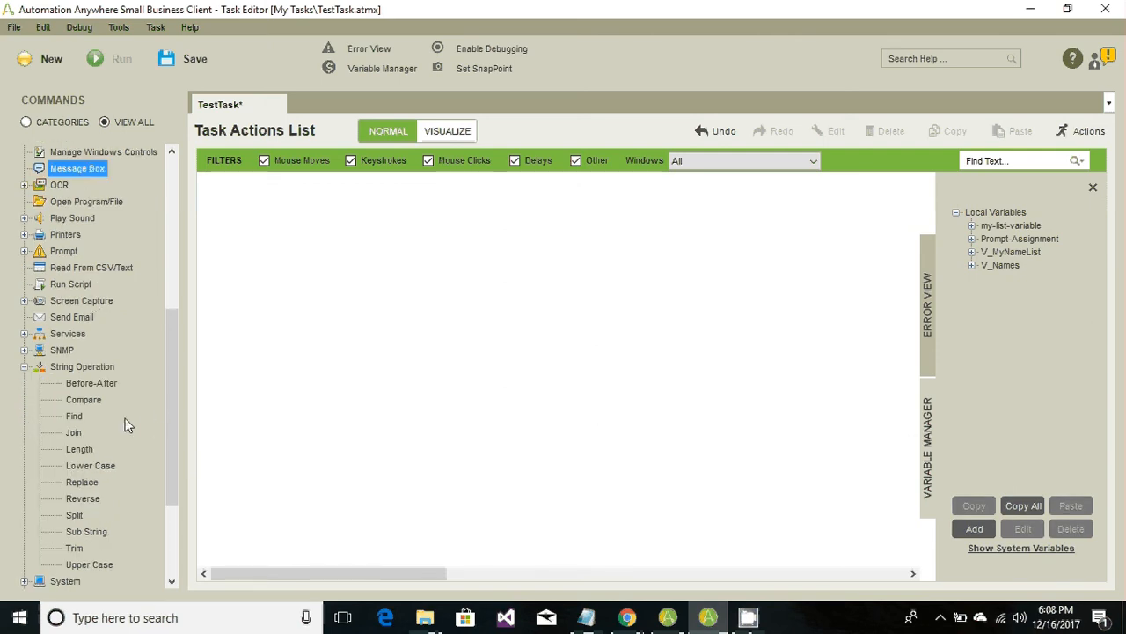
mouse_move(89, 517)
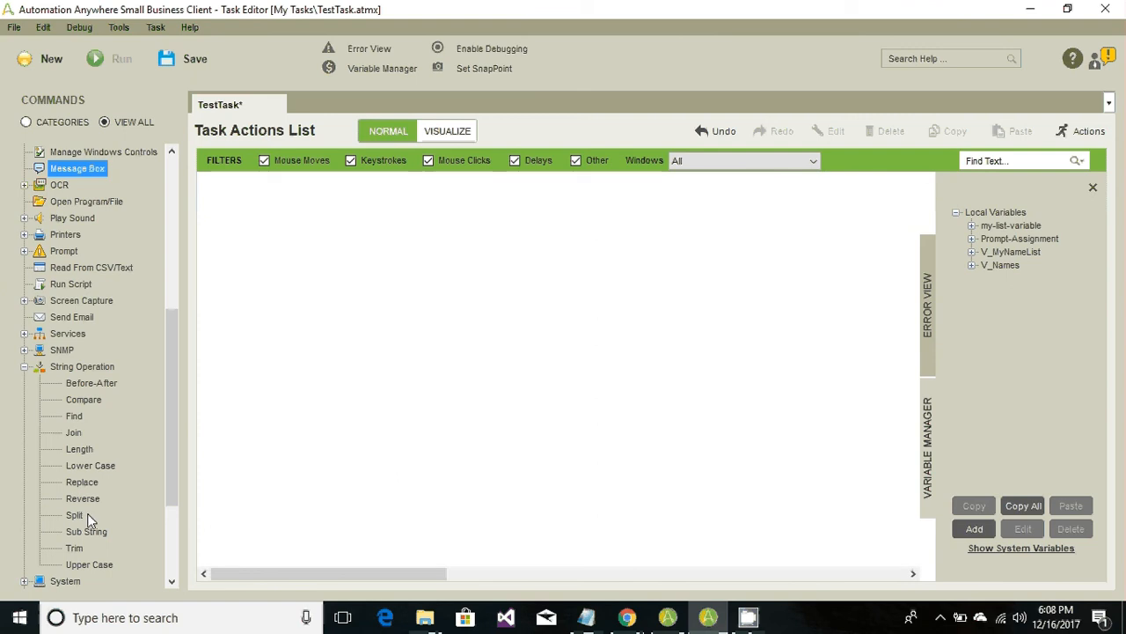
left_click(75, 515)
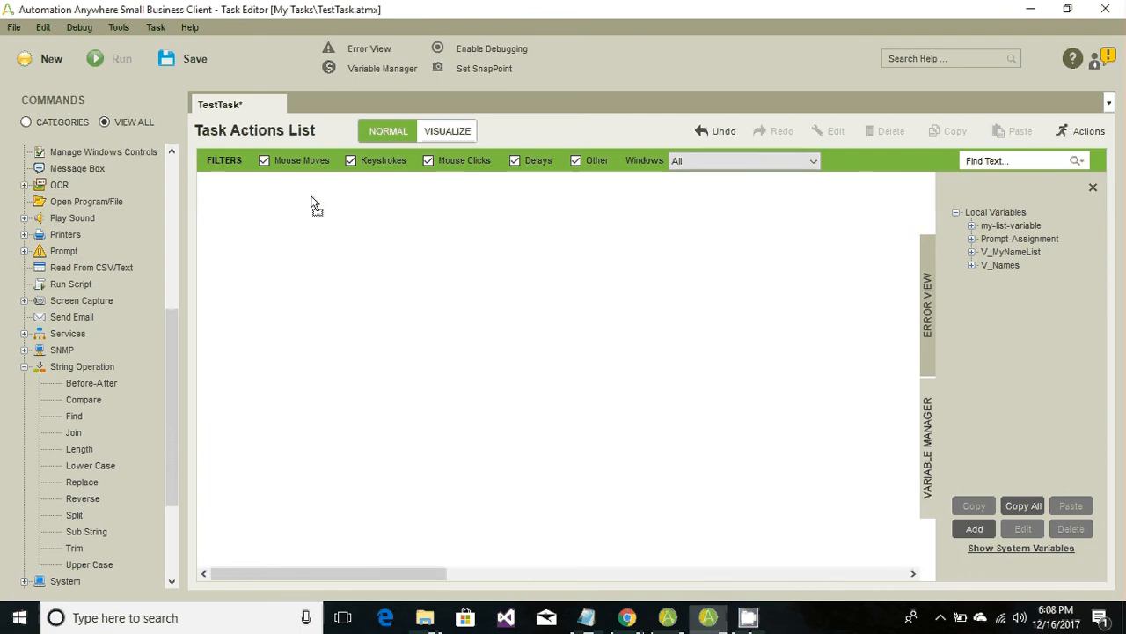
Add a Split of $V_Names$ on a space delimiter, outputting to $V_MyNameList$
double_click(74, 515)
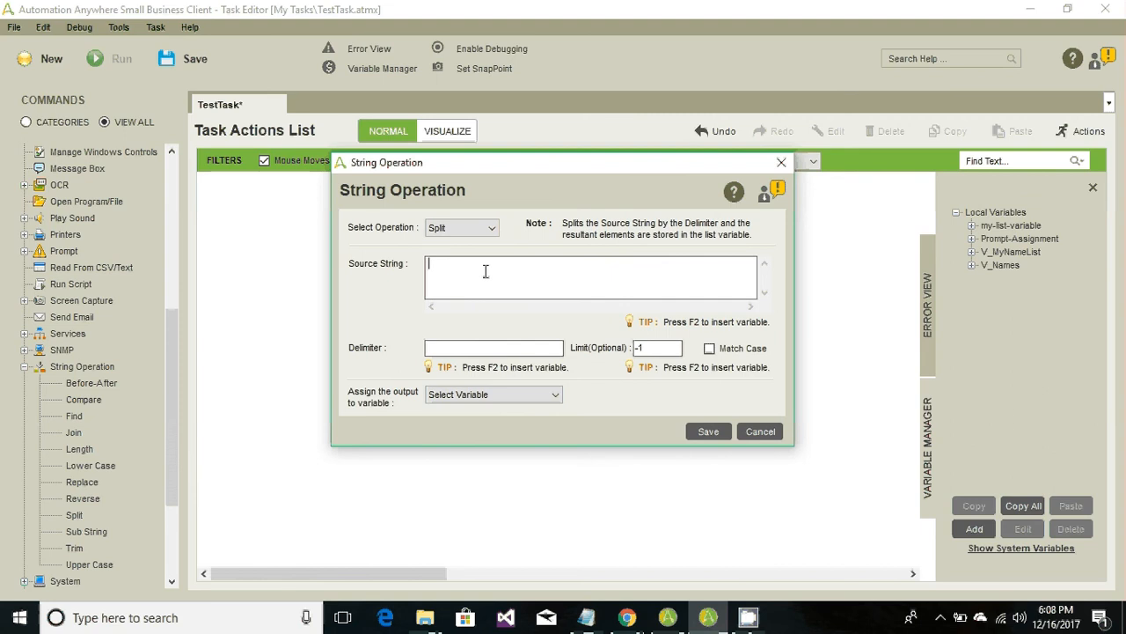
key("f2")
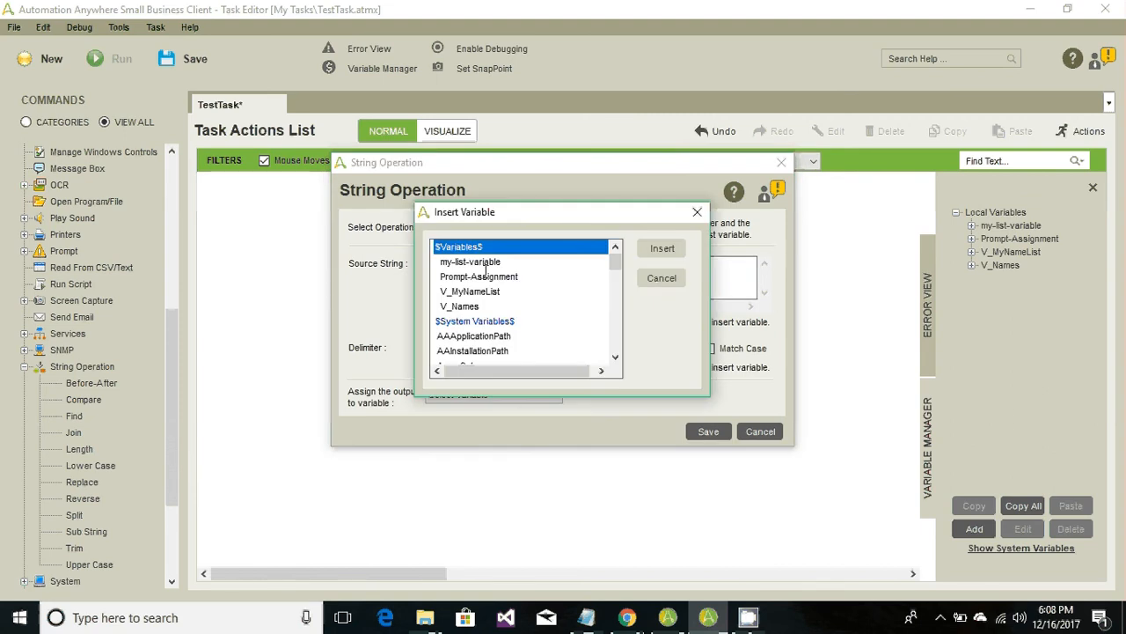
left_click(459, 306)
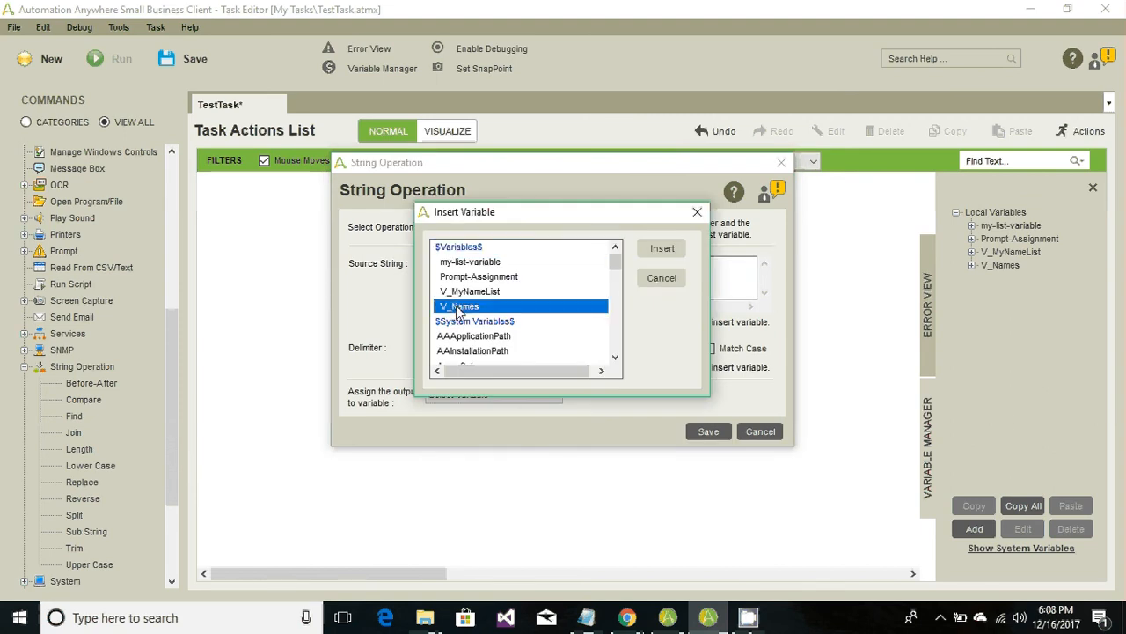
left_click(661, 248)
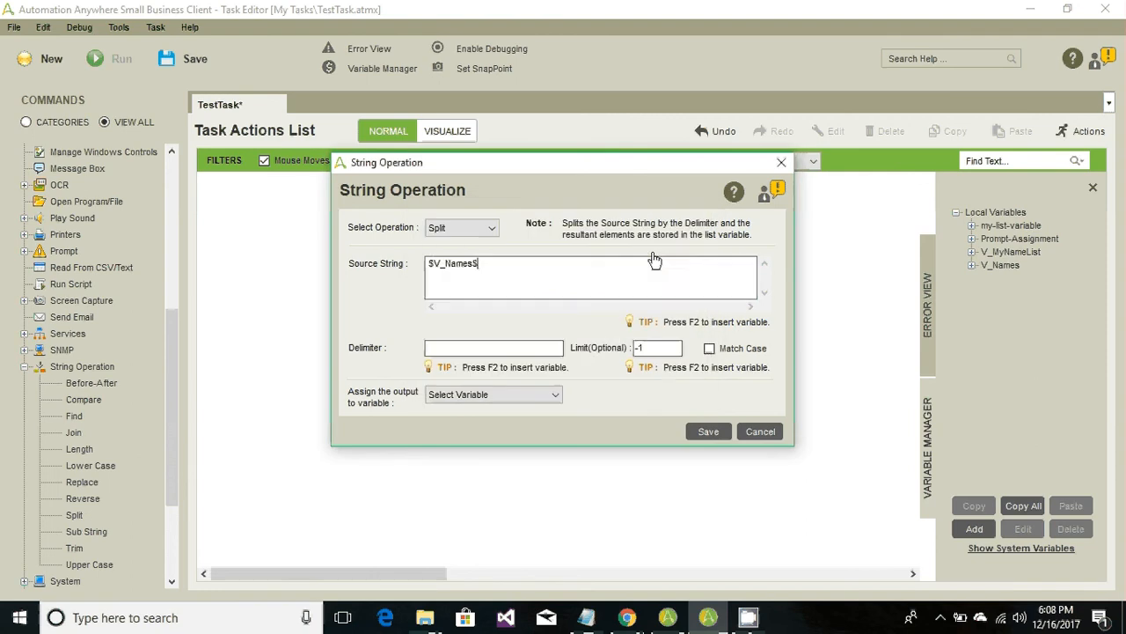
left_click(493, 347)
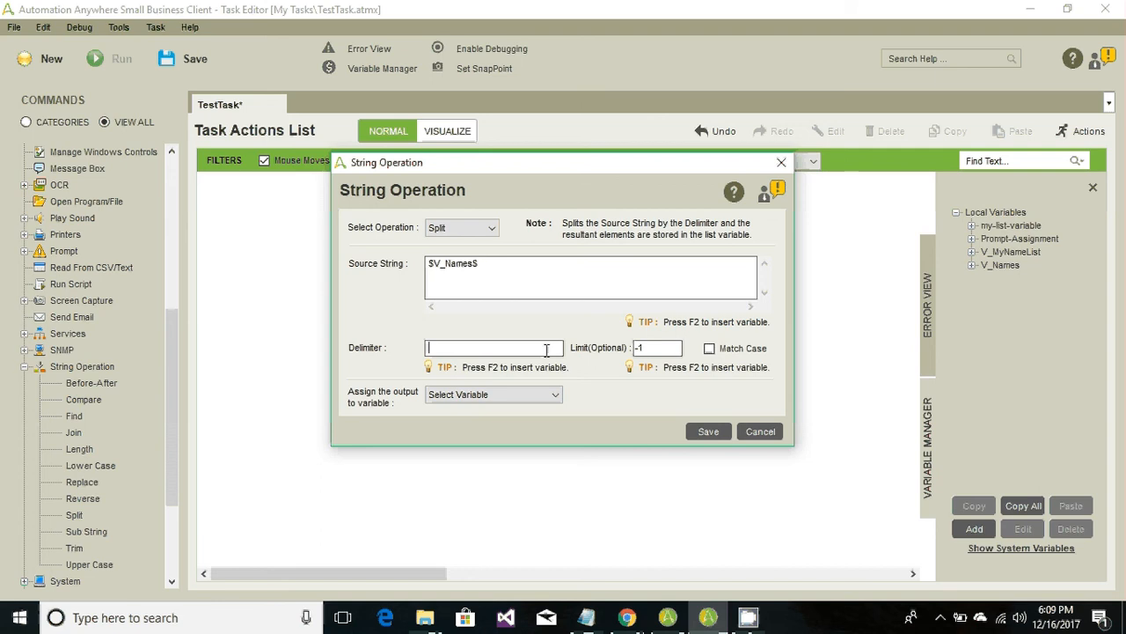
mouse_move(426, 342)
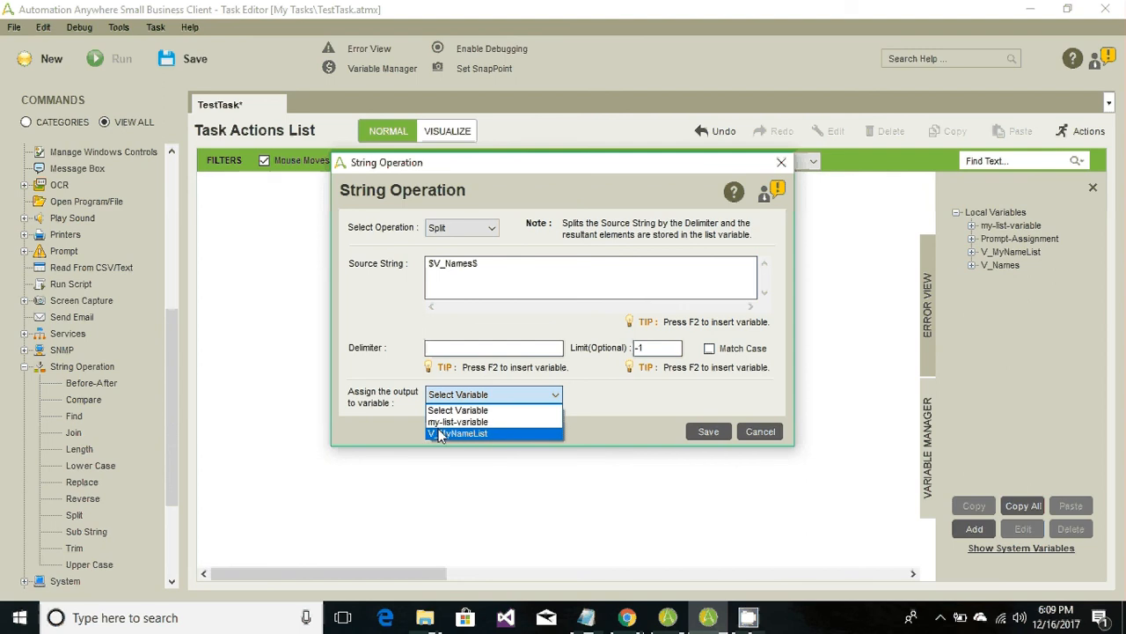
left_click(466, 433)
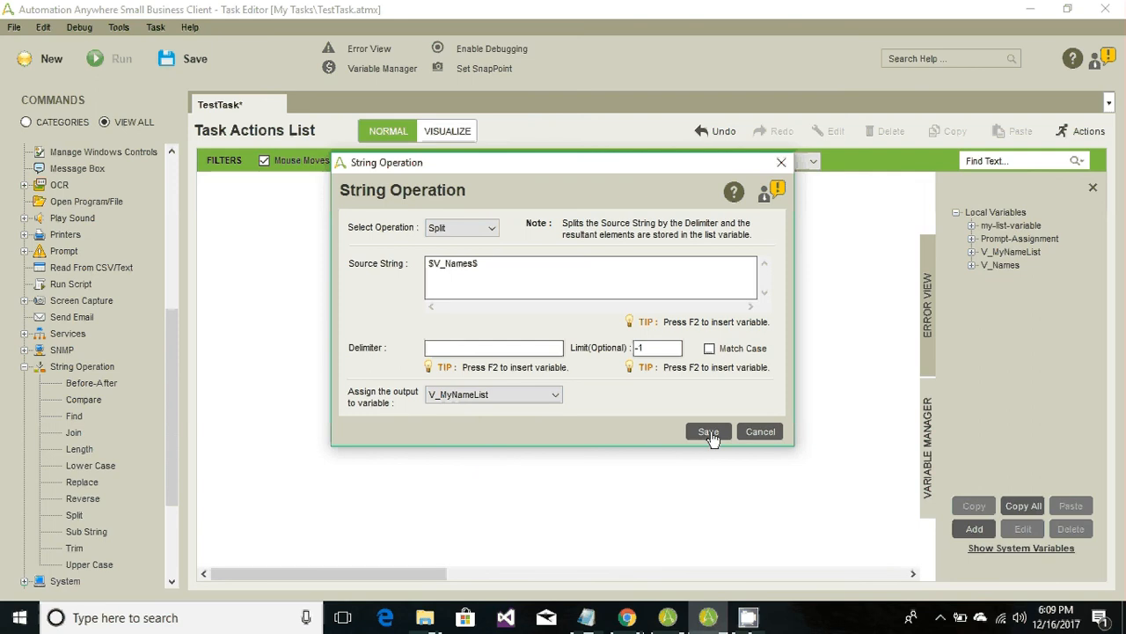
left_click(708, 431)
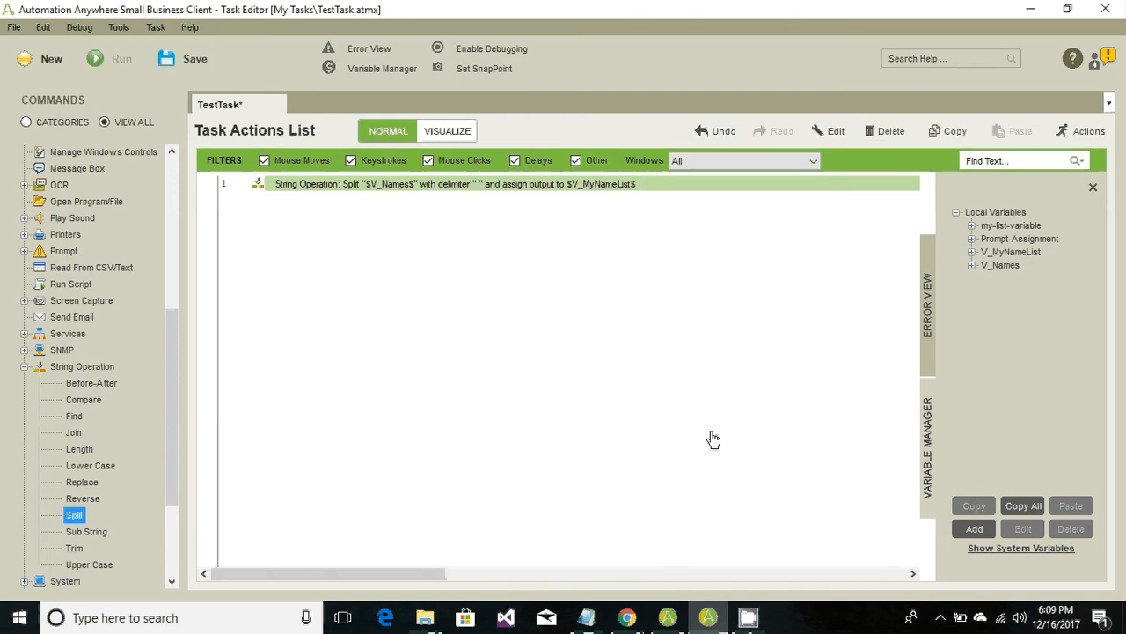
mouse_move(396, 201)
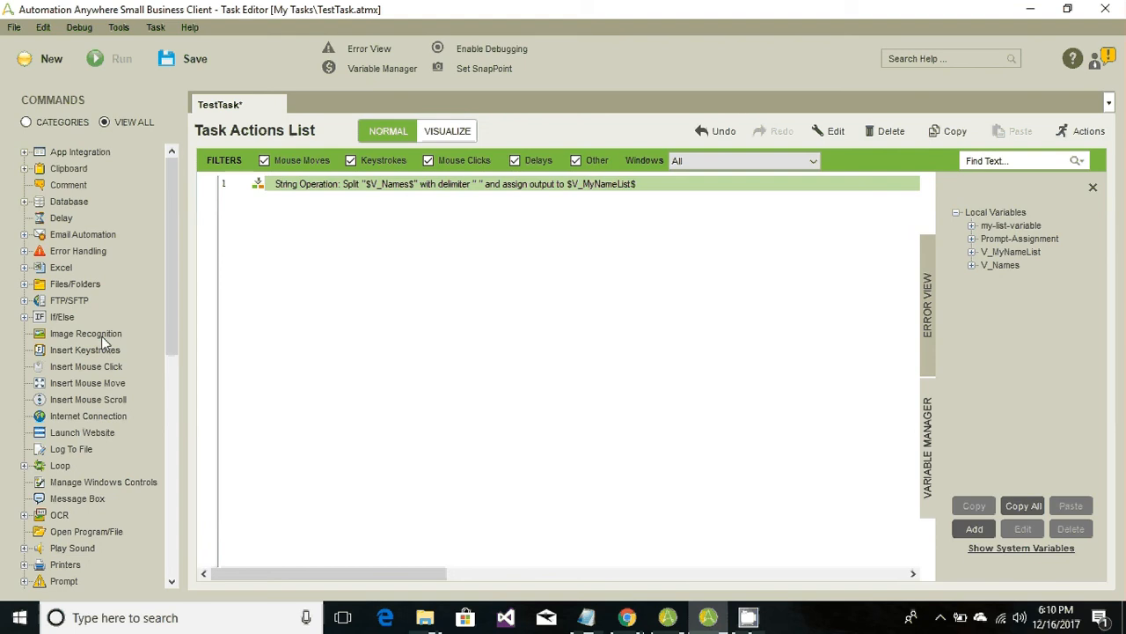
Add a Start Loop over $V_MyNameList$ and remove its placeholder comment
left_click(82, 432)
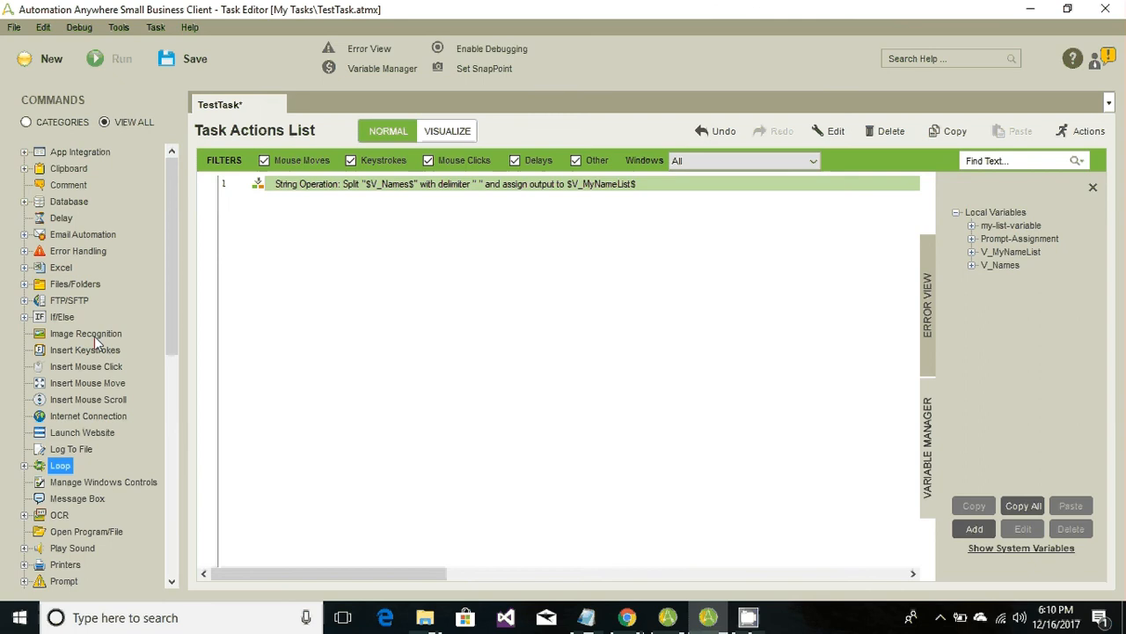
mouse_move(26, 471)
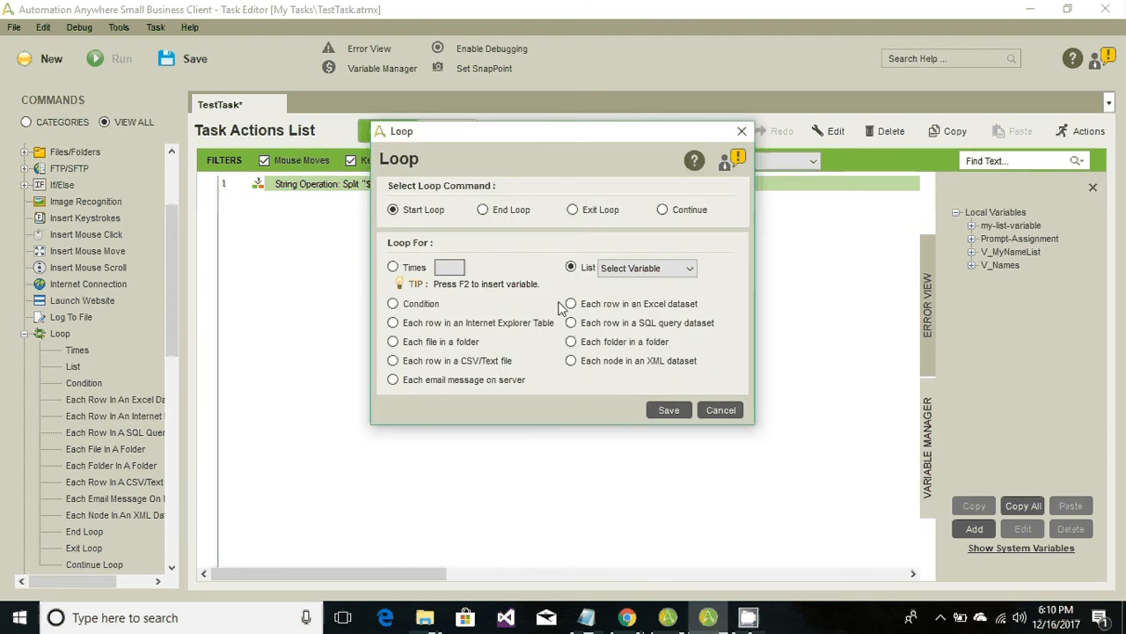
left_click(647, 269)
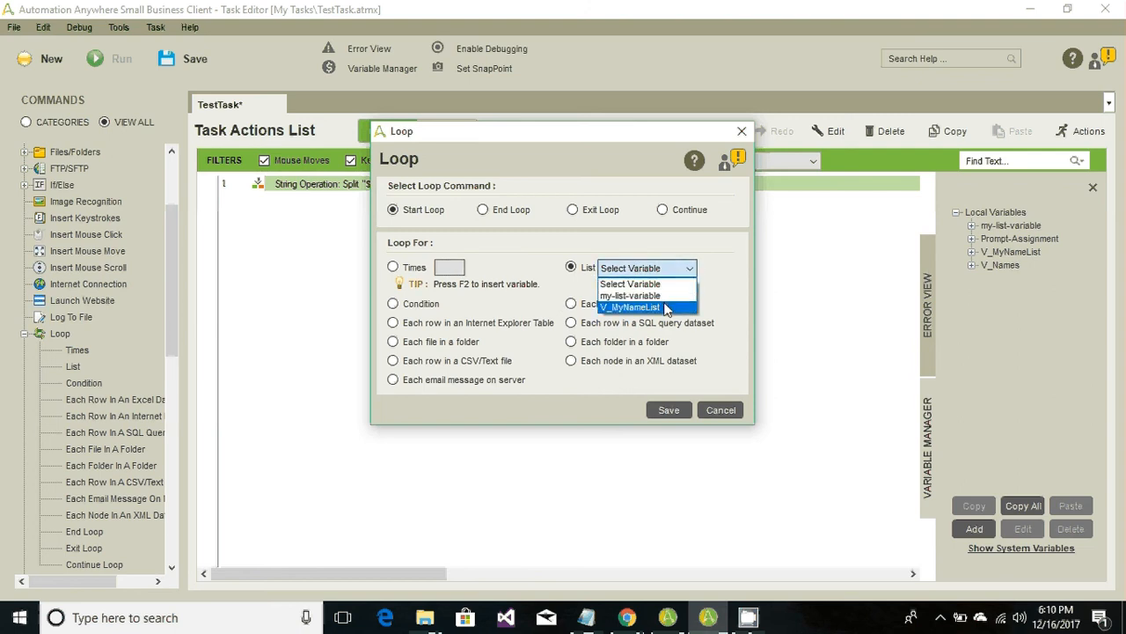
left_click(631, 307)
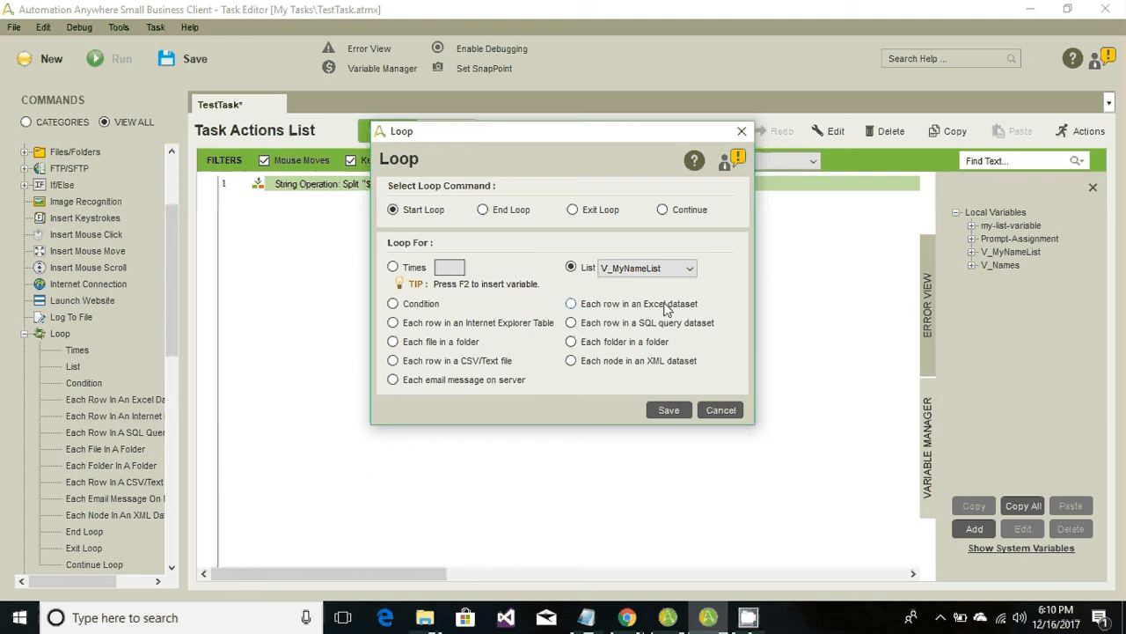
left_click(669, 409)
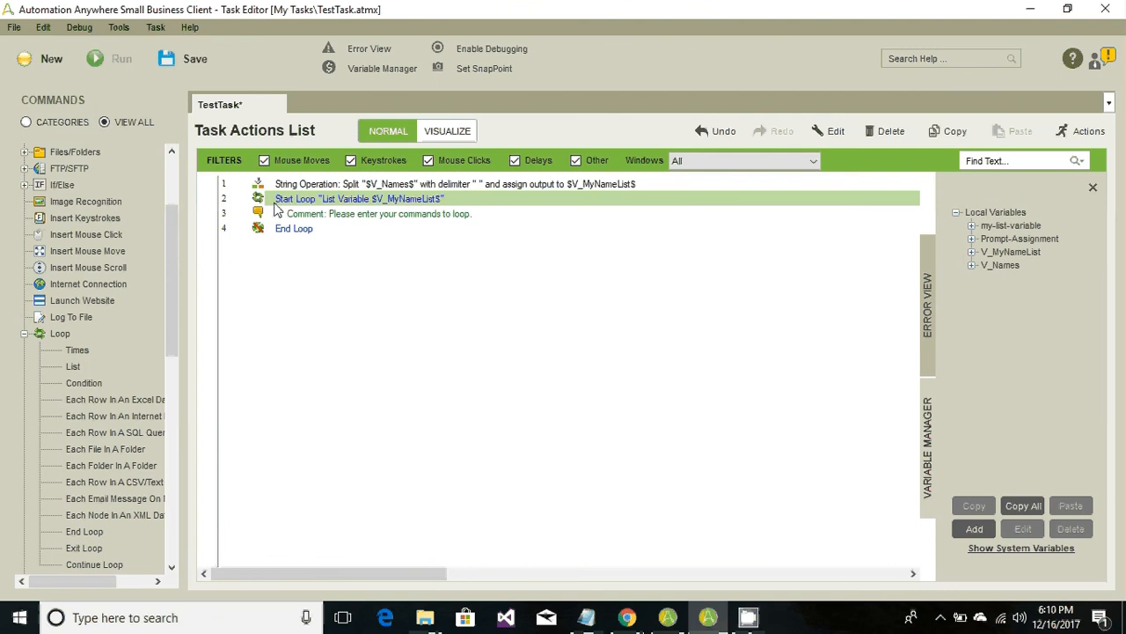
left_click(294, 228)
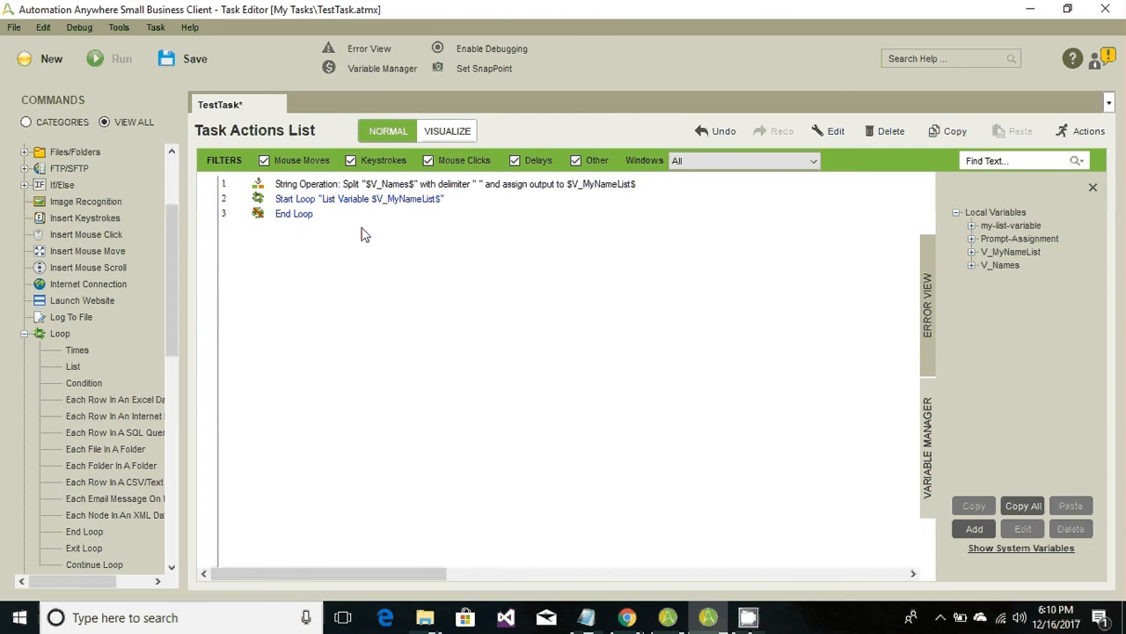
left_click(359, 198)
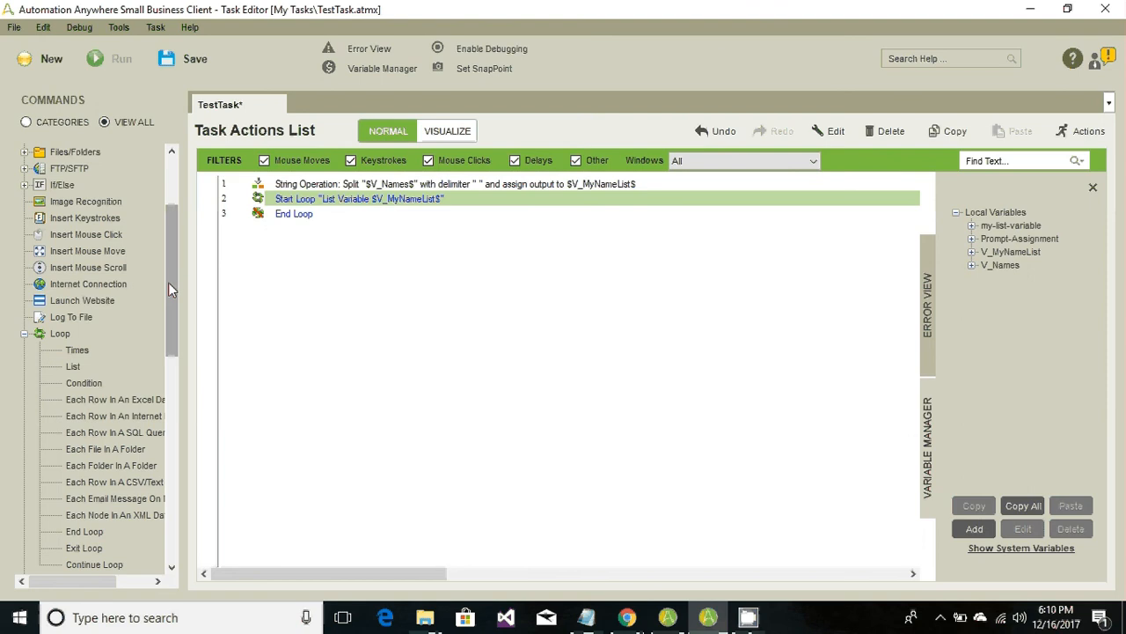
Add a Message Box inside the loop that displays $V_MyNameList$
scroll("down", 3)
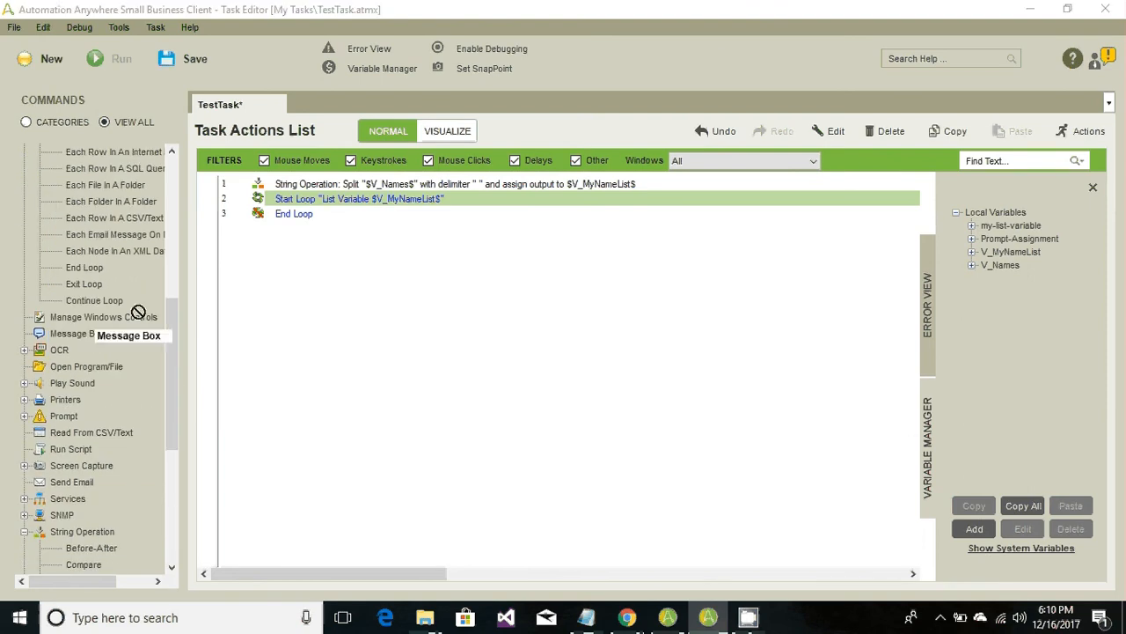
double_click(77, 332)
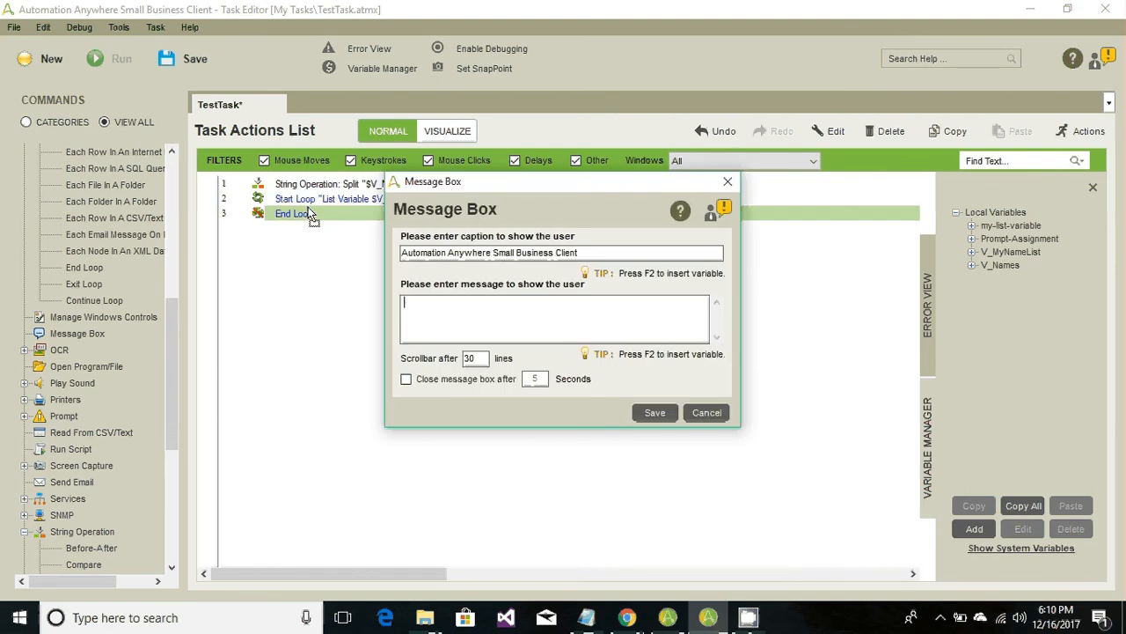
key("f2")
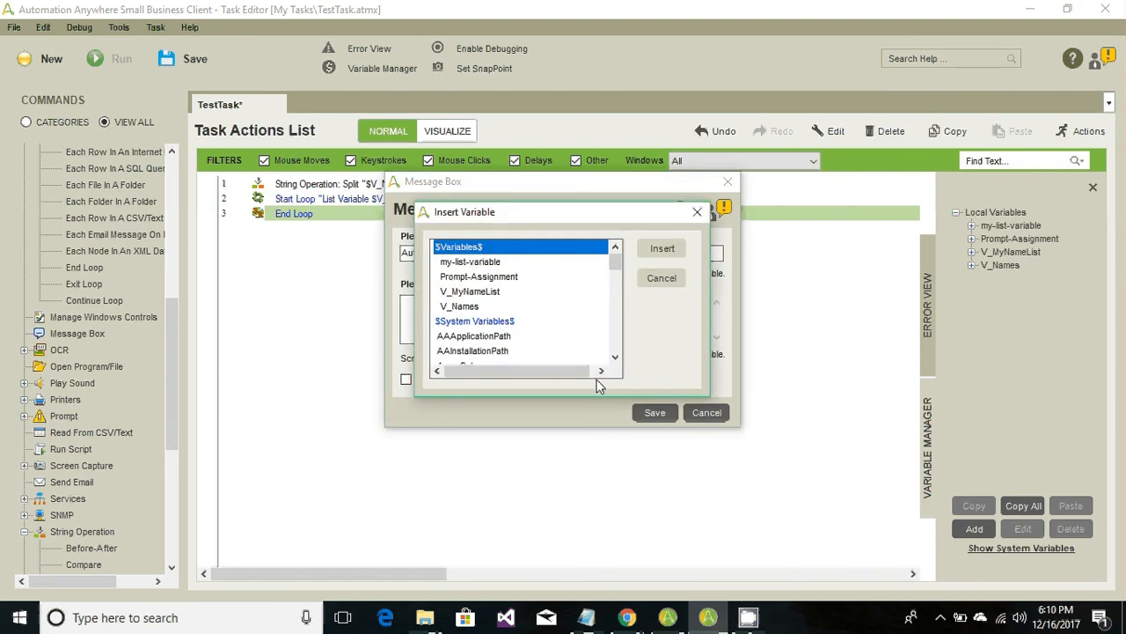
left_click(470, 291)
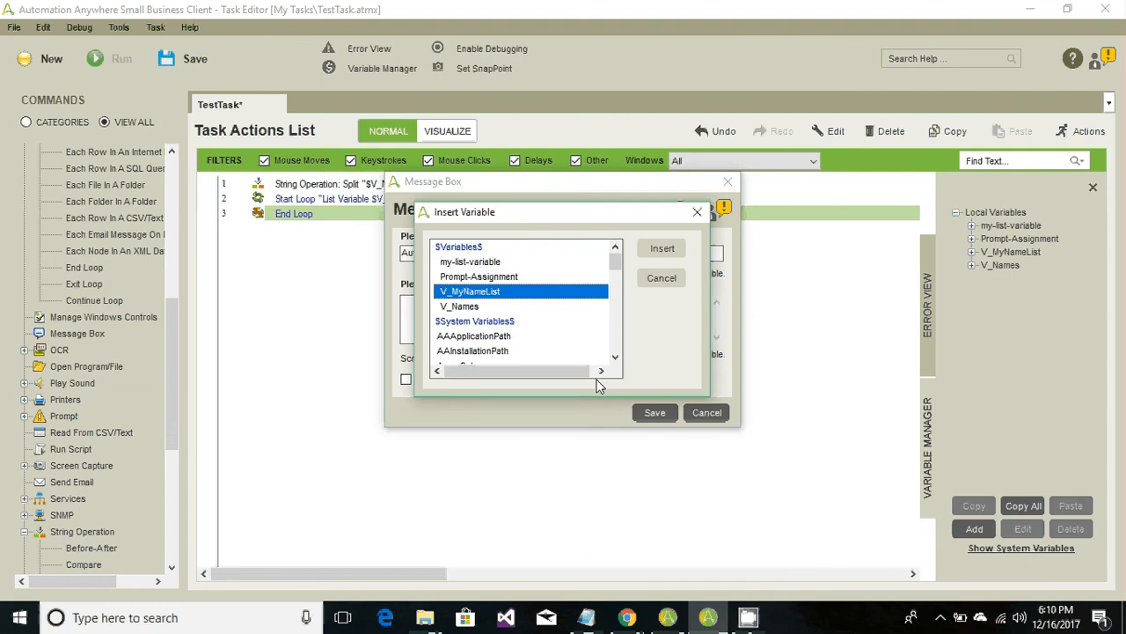
left_click(662, 247)
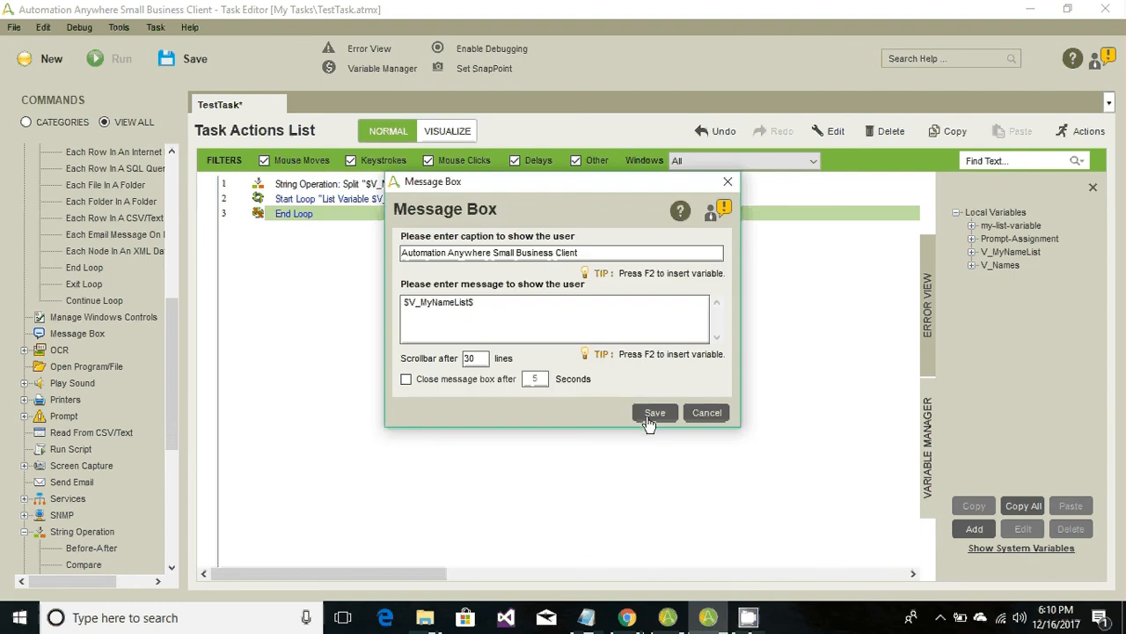
left_click(655, 411)
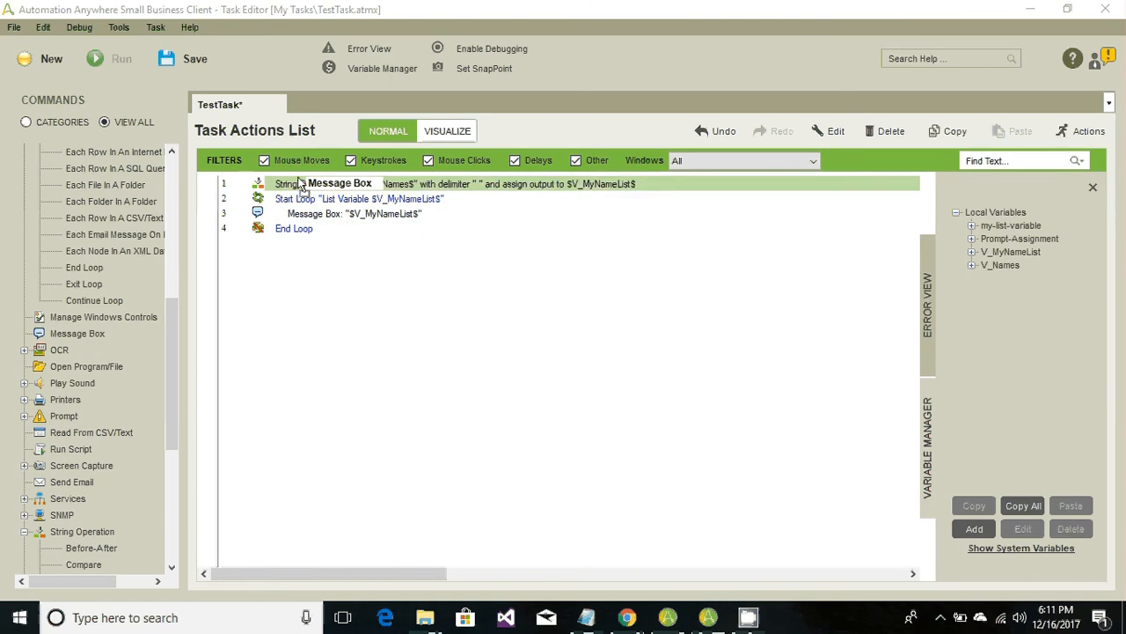
Add a Message Box showing $V_Names$ before the loop and review the task lines
double_click(352, 183)
type("$V_Names$")
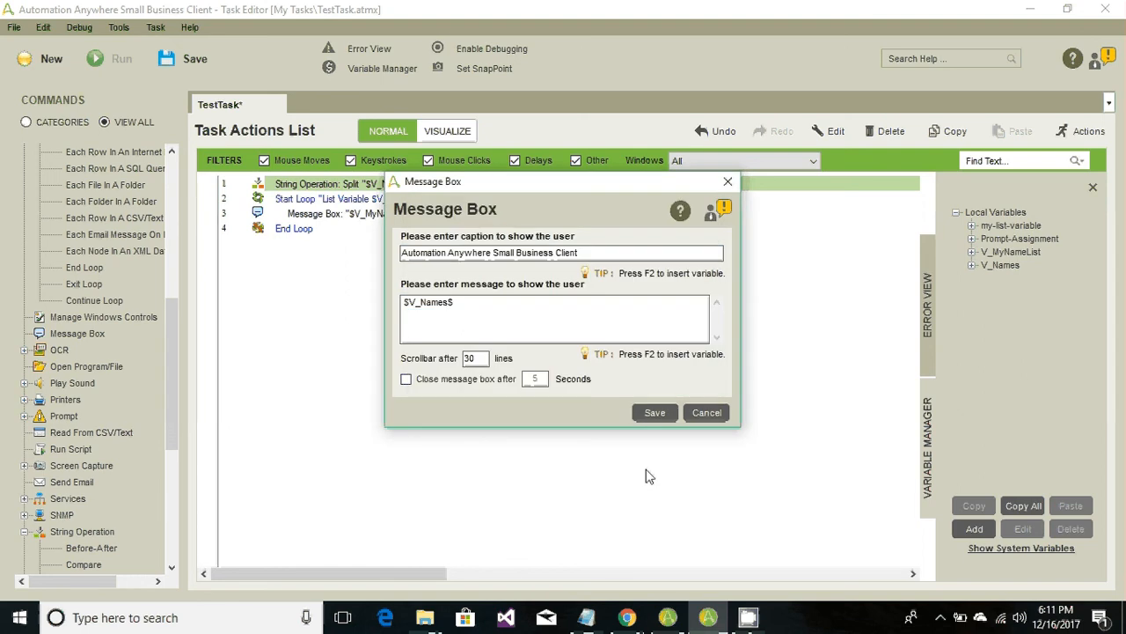
left_click(653, 412)
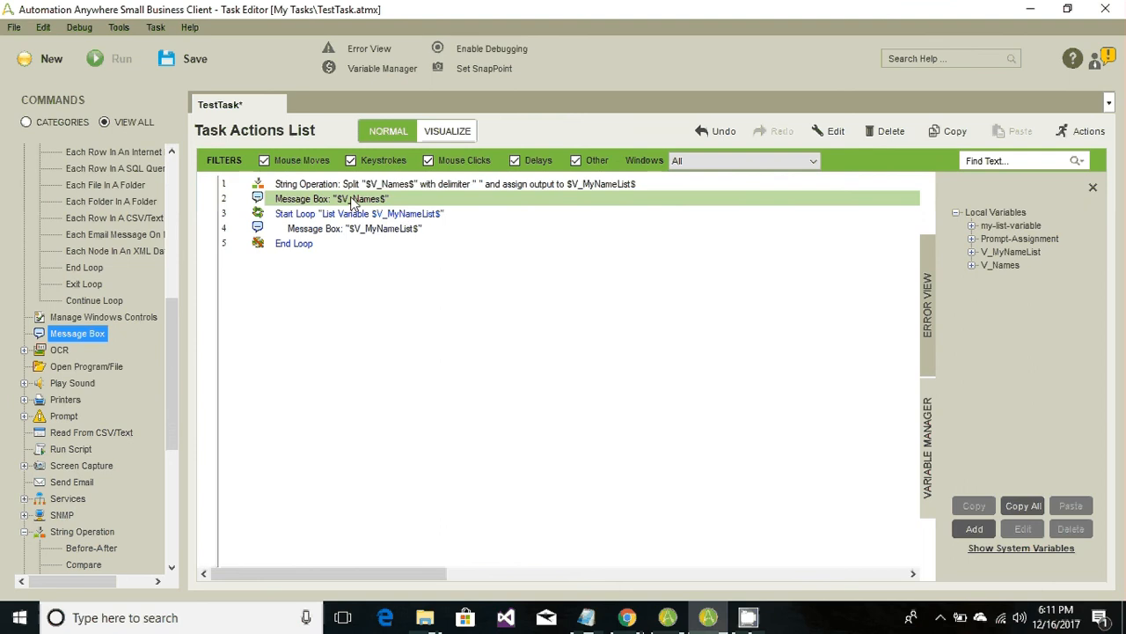
left_click(440, 183)
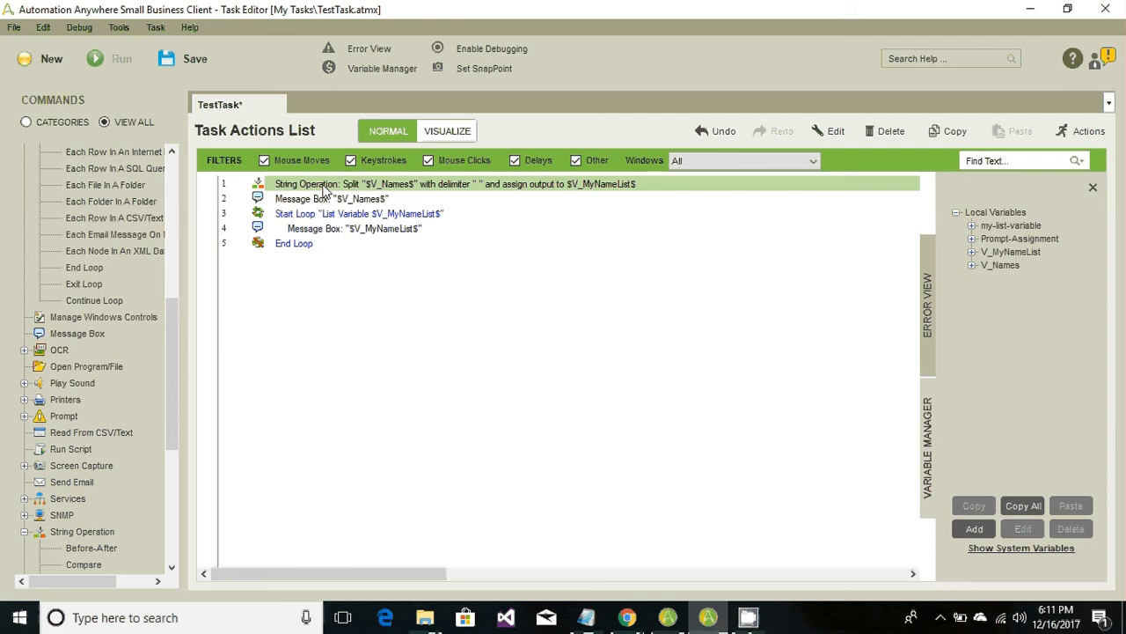
left_click(330, 198)
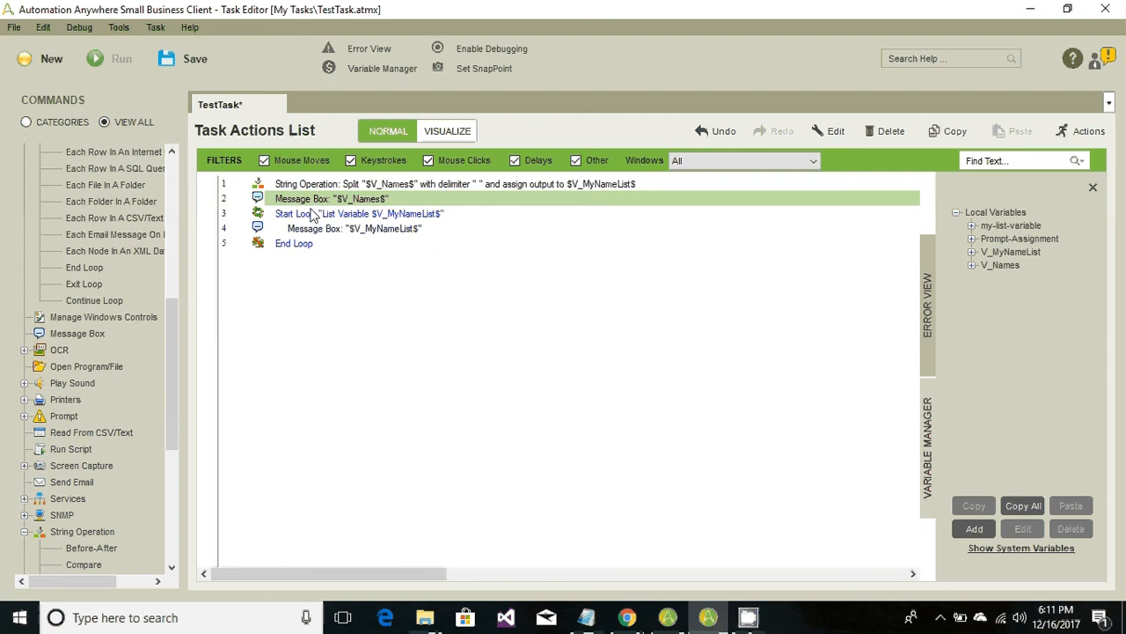
left_click(353, 227)
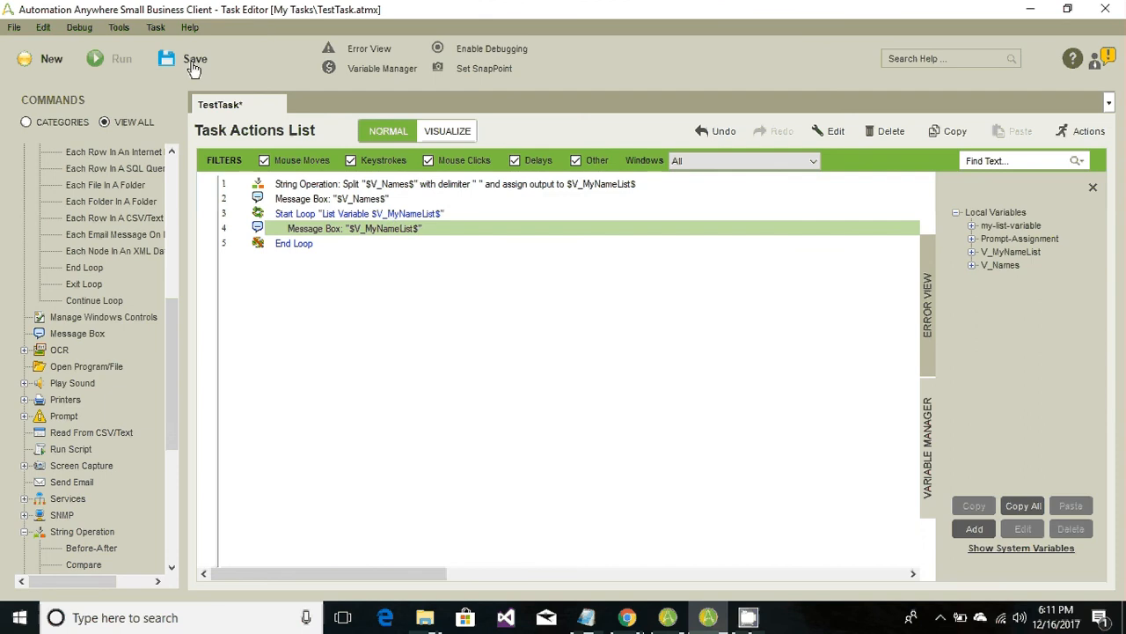
Save and run TestTask, dismissing the full-names message and each individual name
left_click(194, 59)
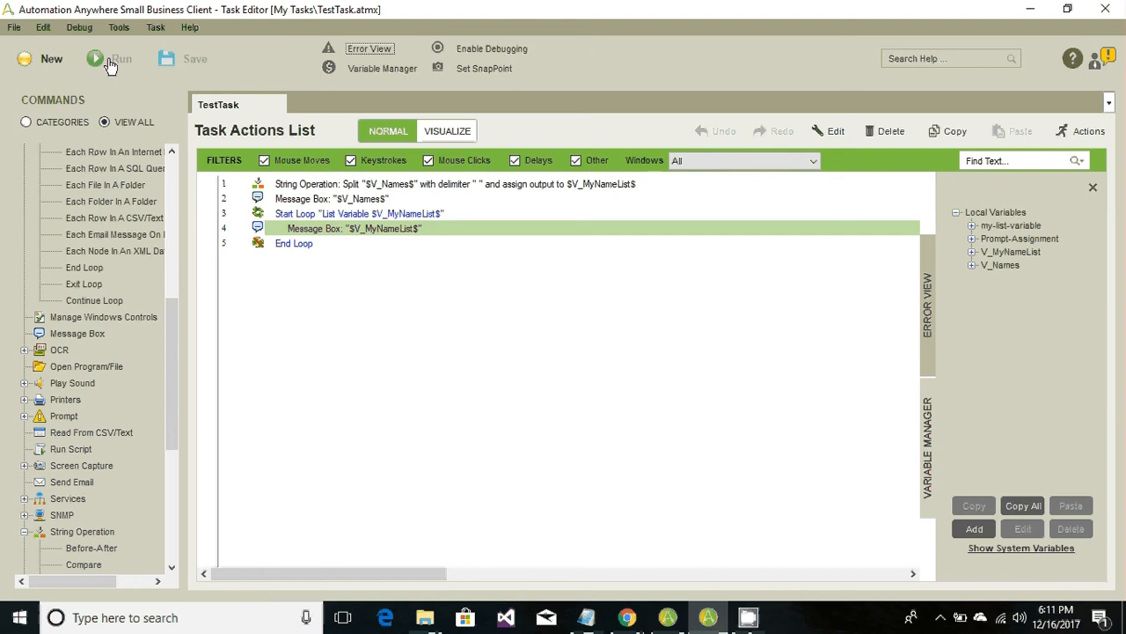
mouse_move(419, 293)
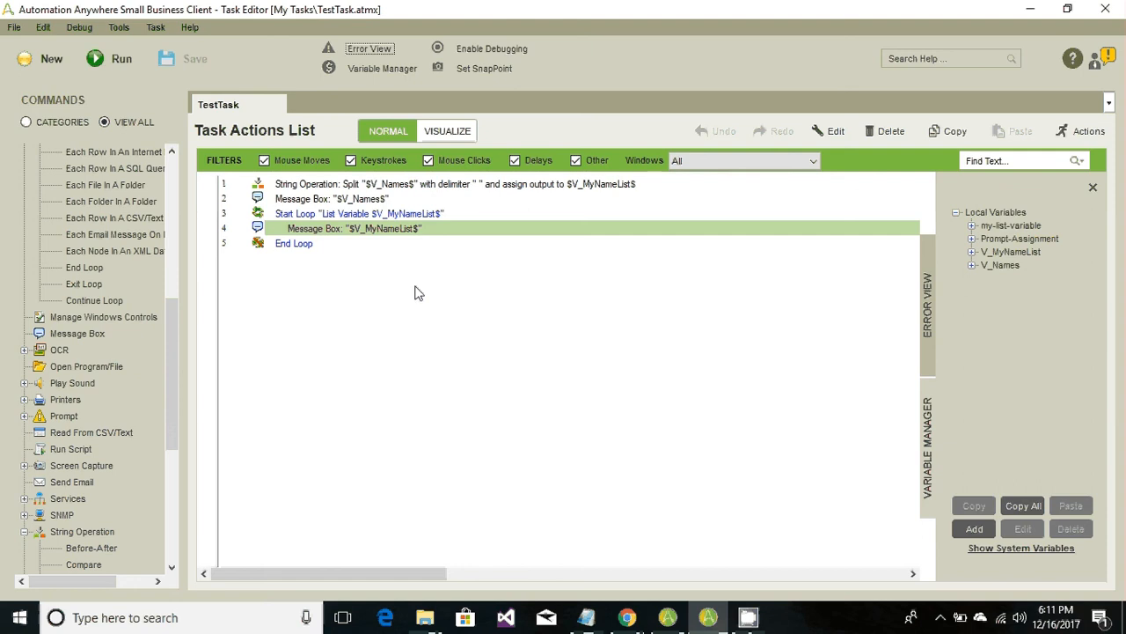
left_click(121, 58)
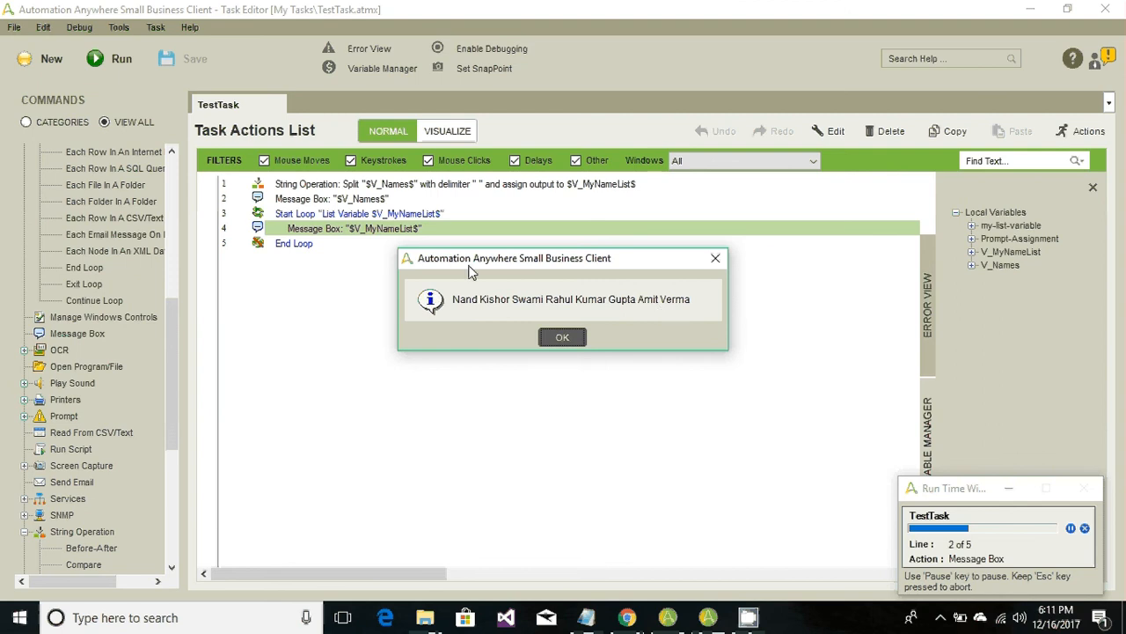
mouse_move(330, 209)
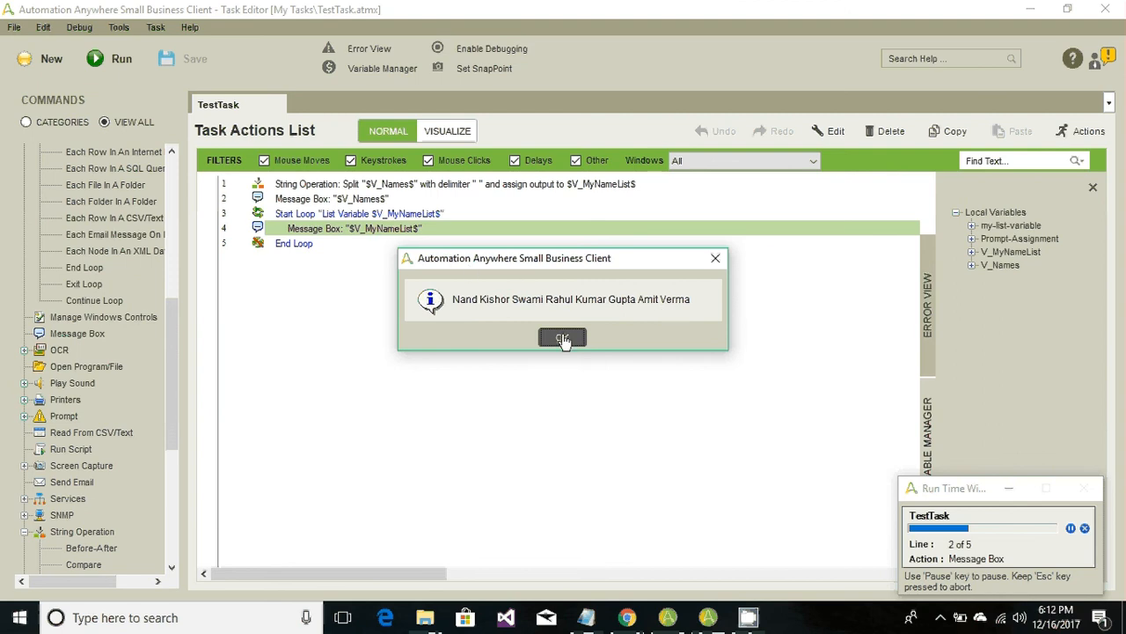
left_click(562, 338)
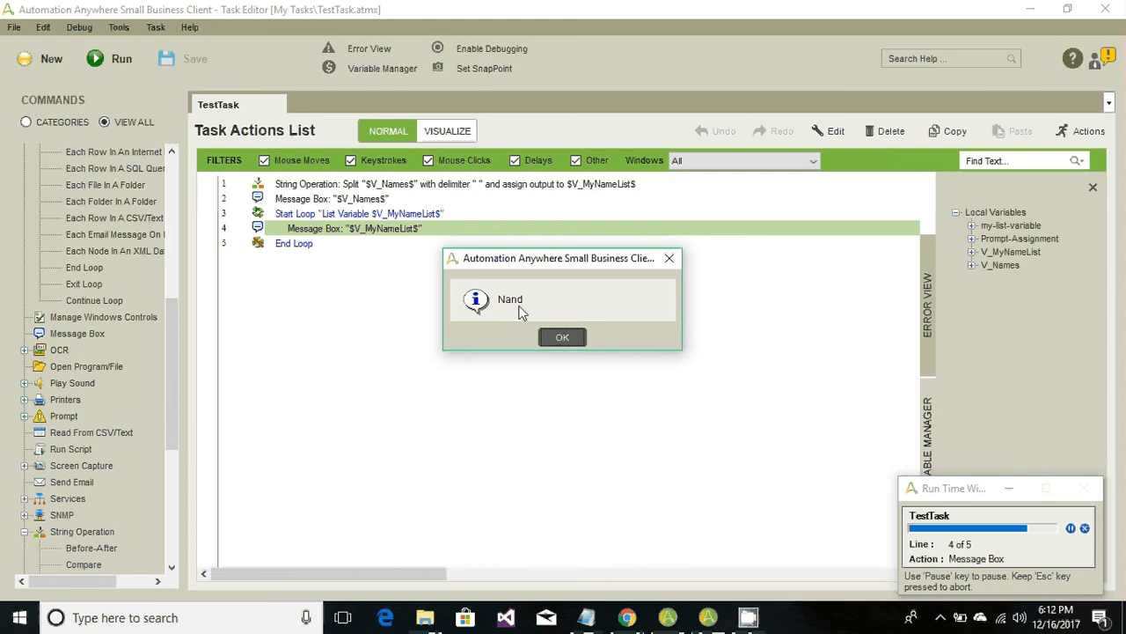
mouse_move(532, 338)
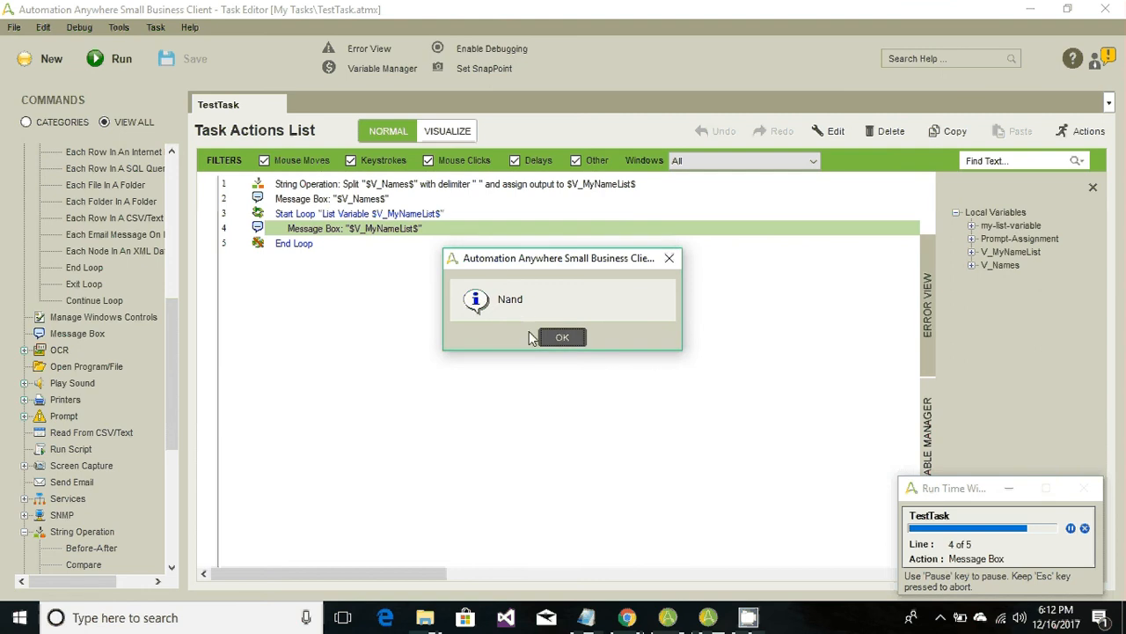
left_click(562, 337)
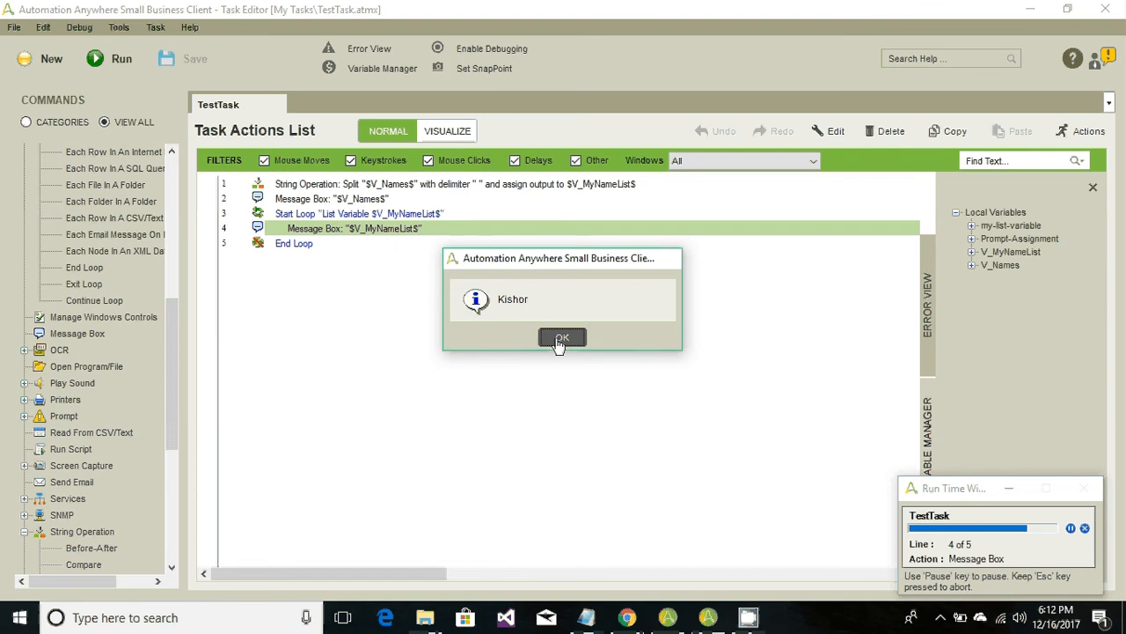
left_click(561, 339)
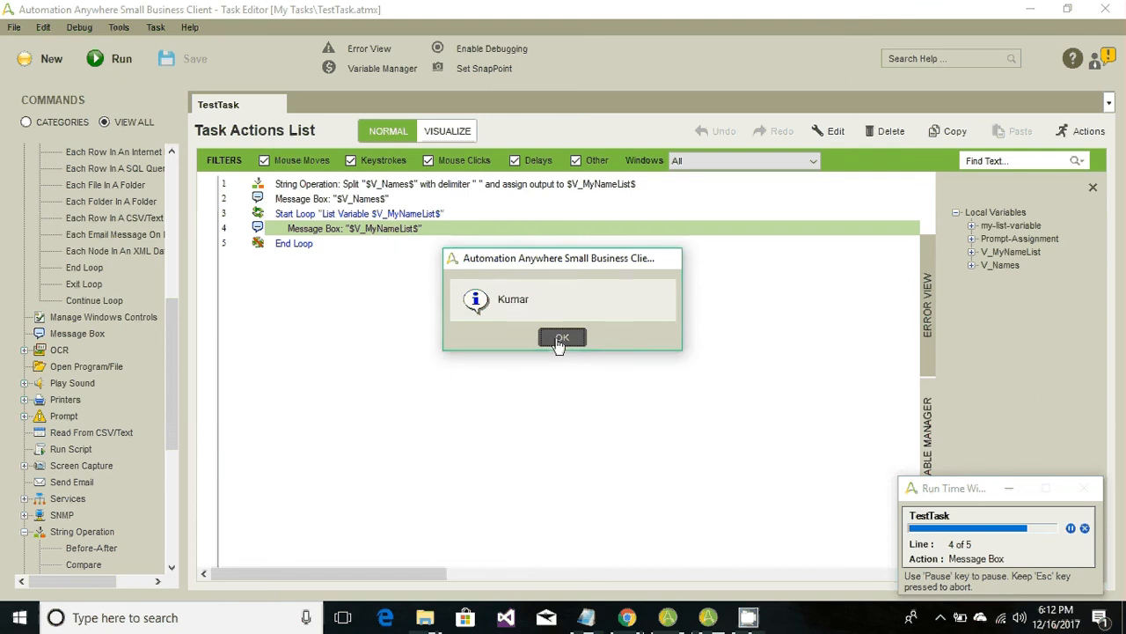
left_click(563, 340)
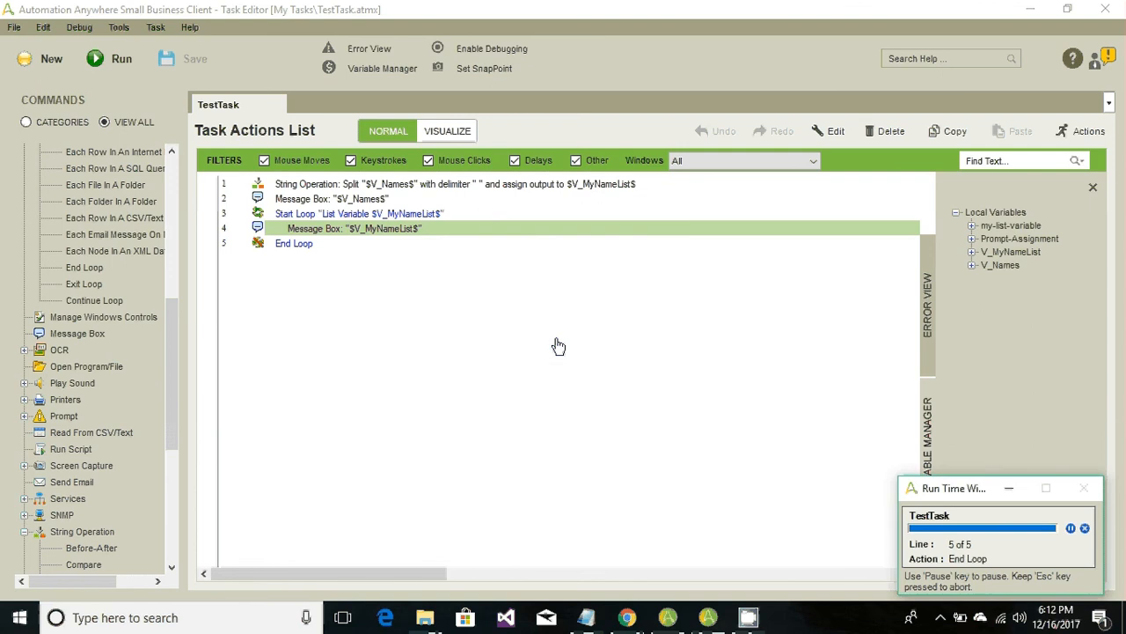